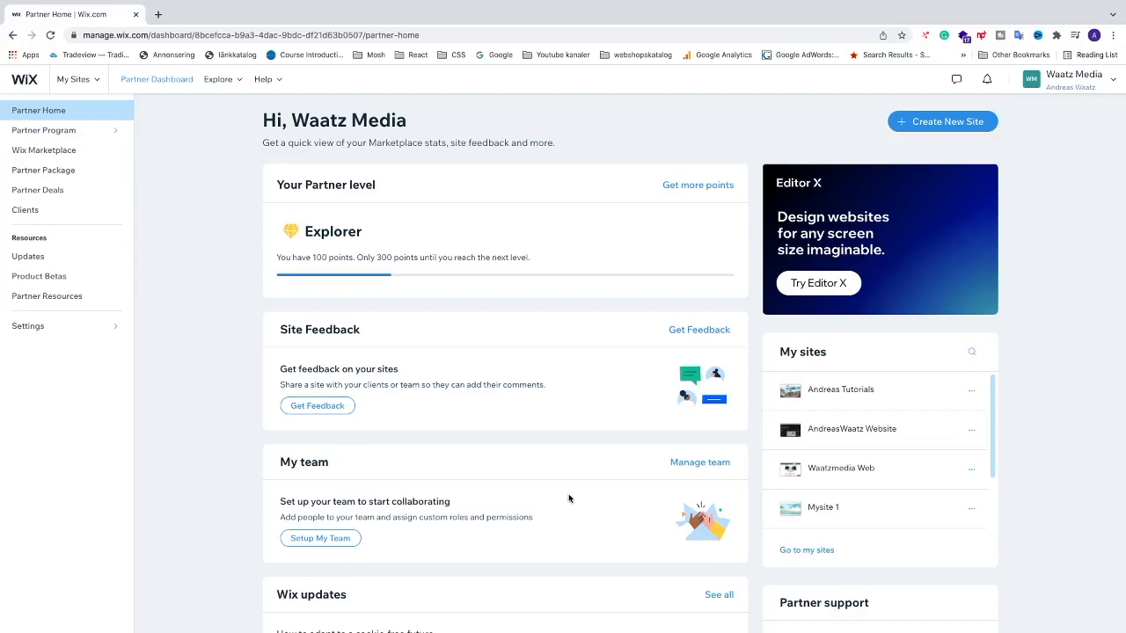
pyautogui.moveTo(452, 267)
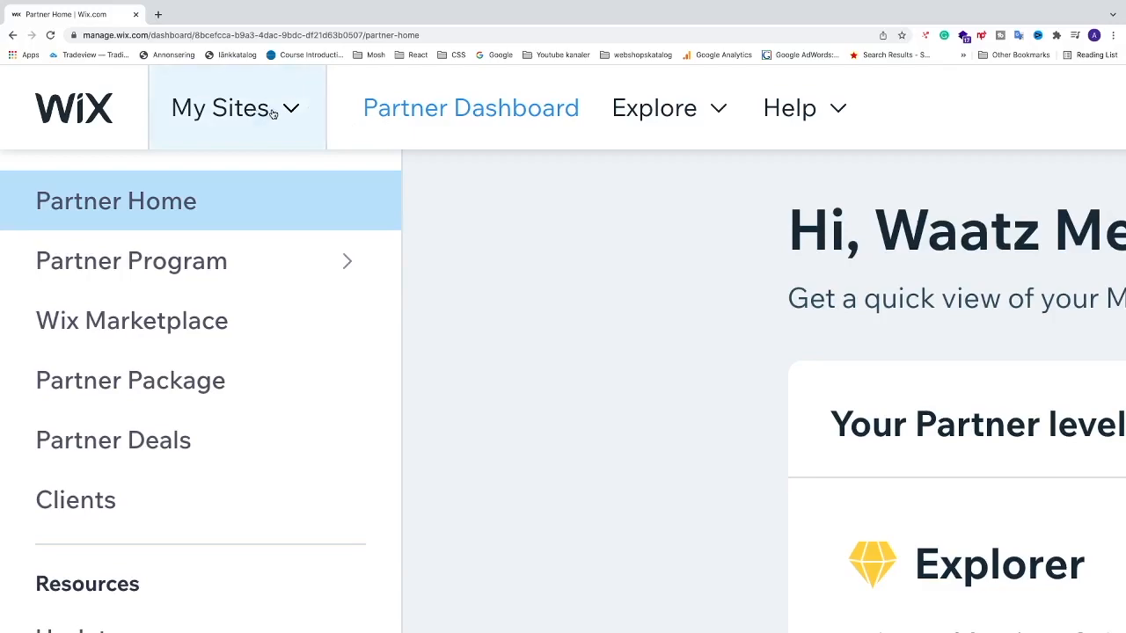
# Show the My Sites list from the Partner Home top bar
pyautogui.click(232, 107)
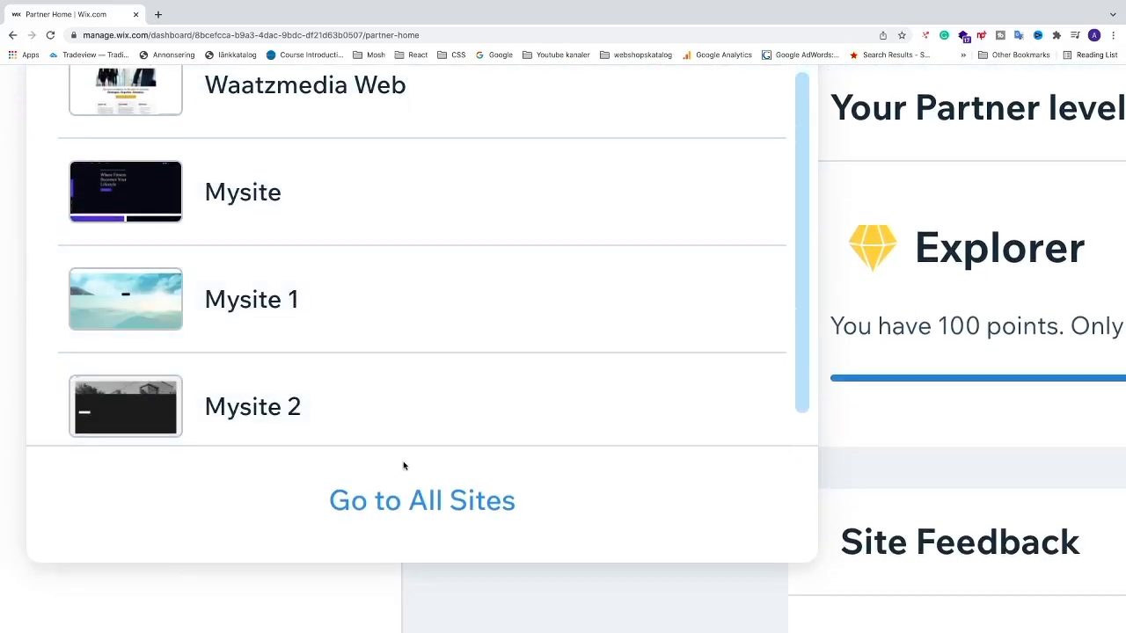
# Go to the All Sites page showing every site as a card
pyautogui.click(422, 500)
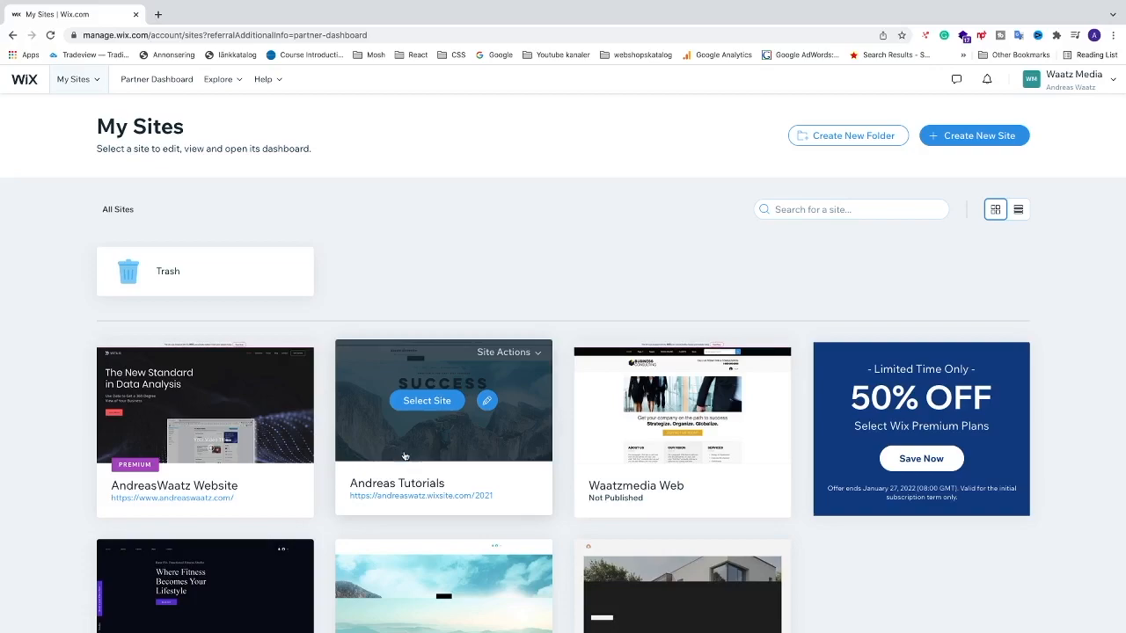
pyautogui.moveTo(75, 470)
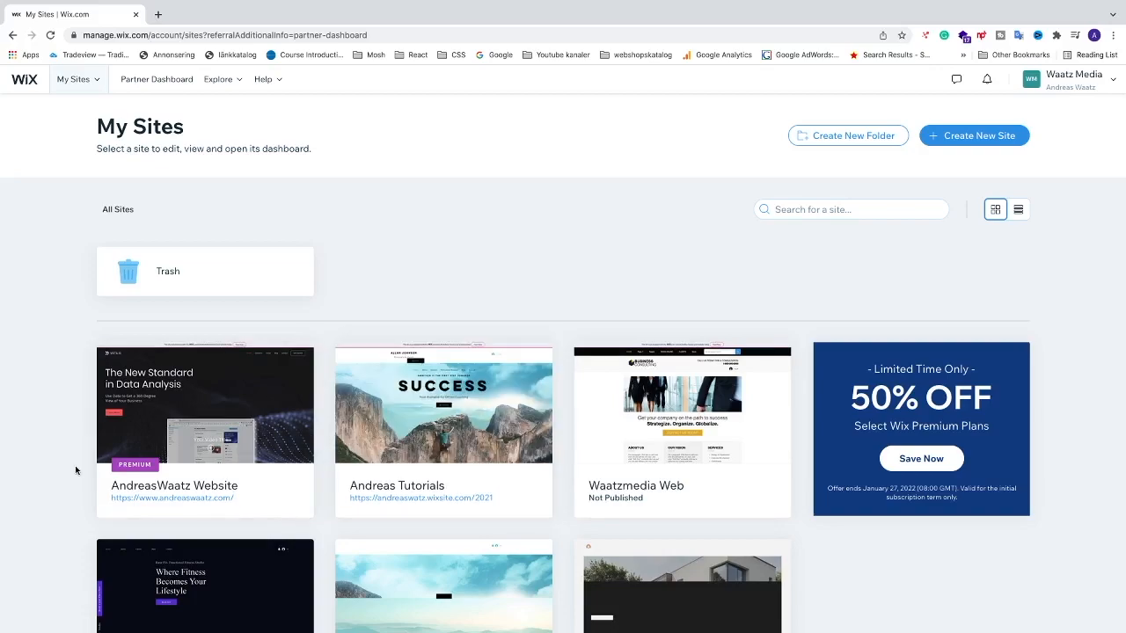
pyautogui.moveTo(142, 440)
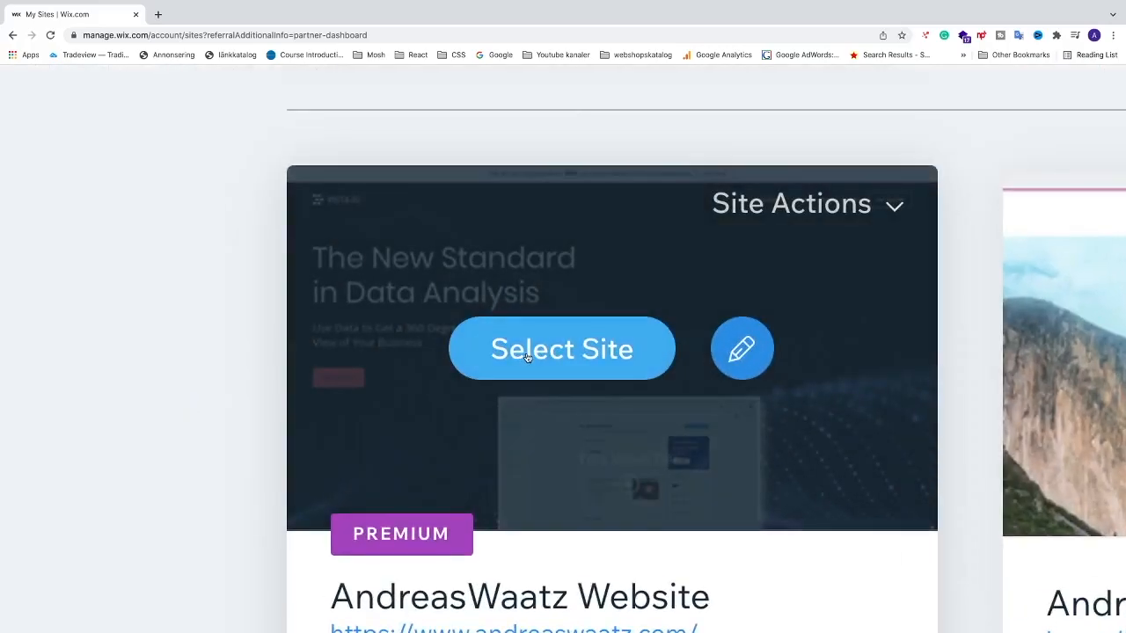
# Select the AndreasWaatz Website and reveal its Marketing & SEO menu
pyautogui.click(562, 349)
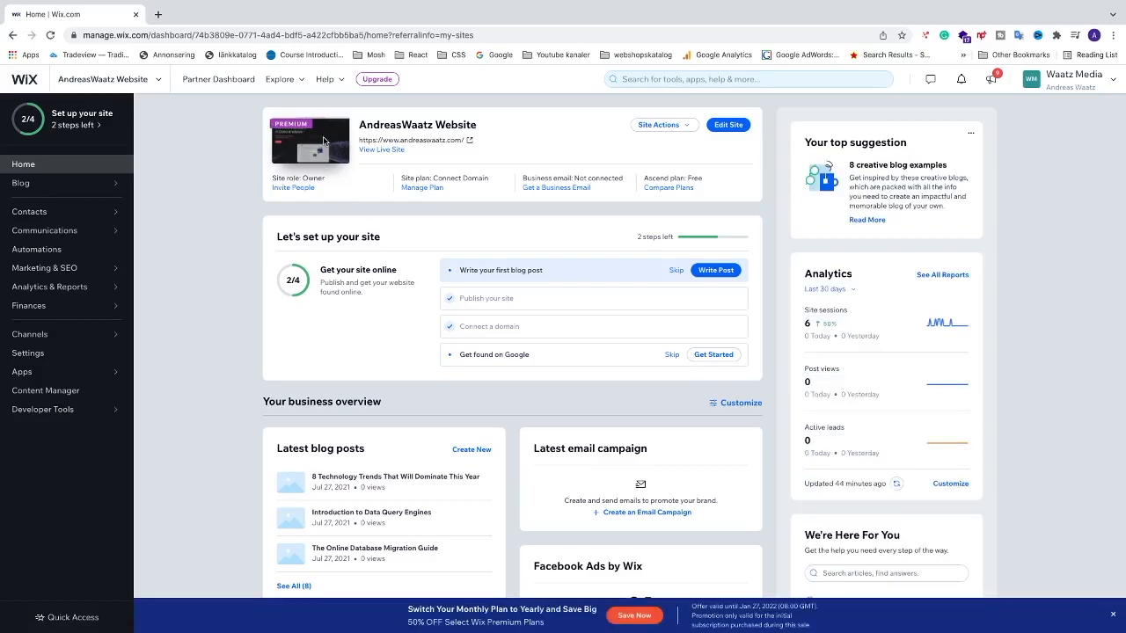
pyautogui.moveTo(489, 197)
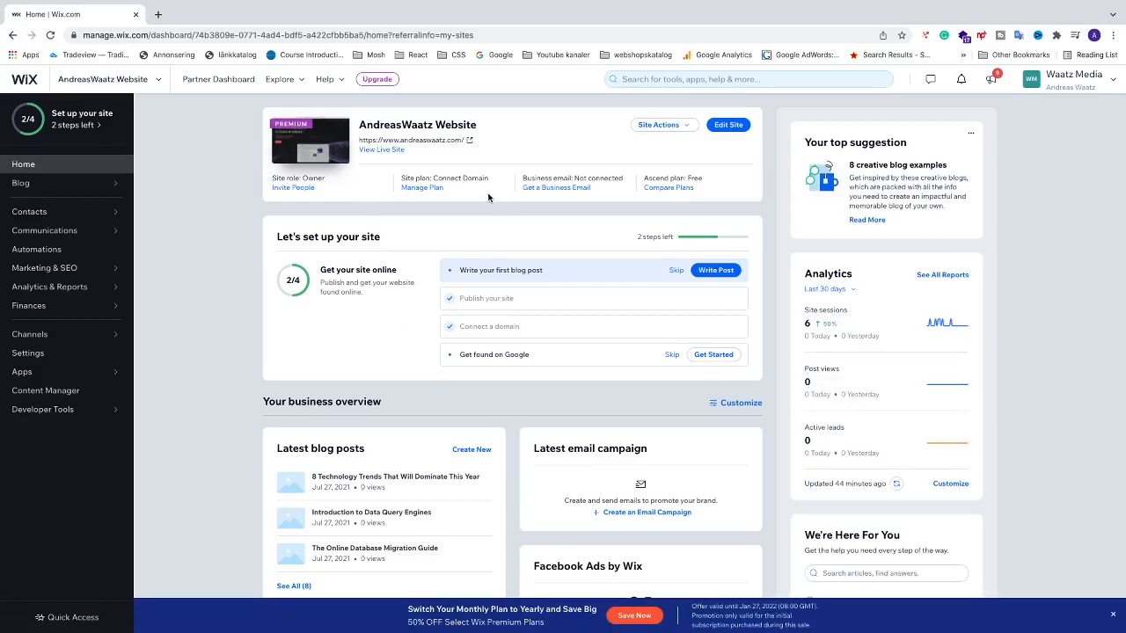
pyautogui.moveTo(482, 204)
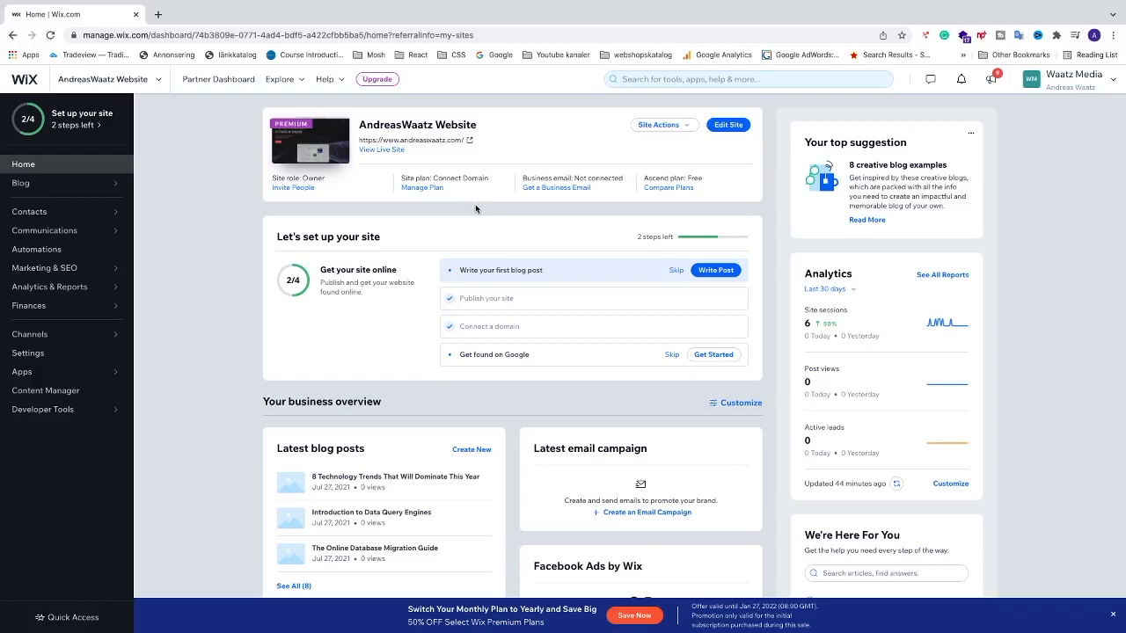
pyautogui.moveTo(524, 243)
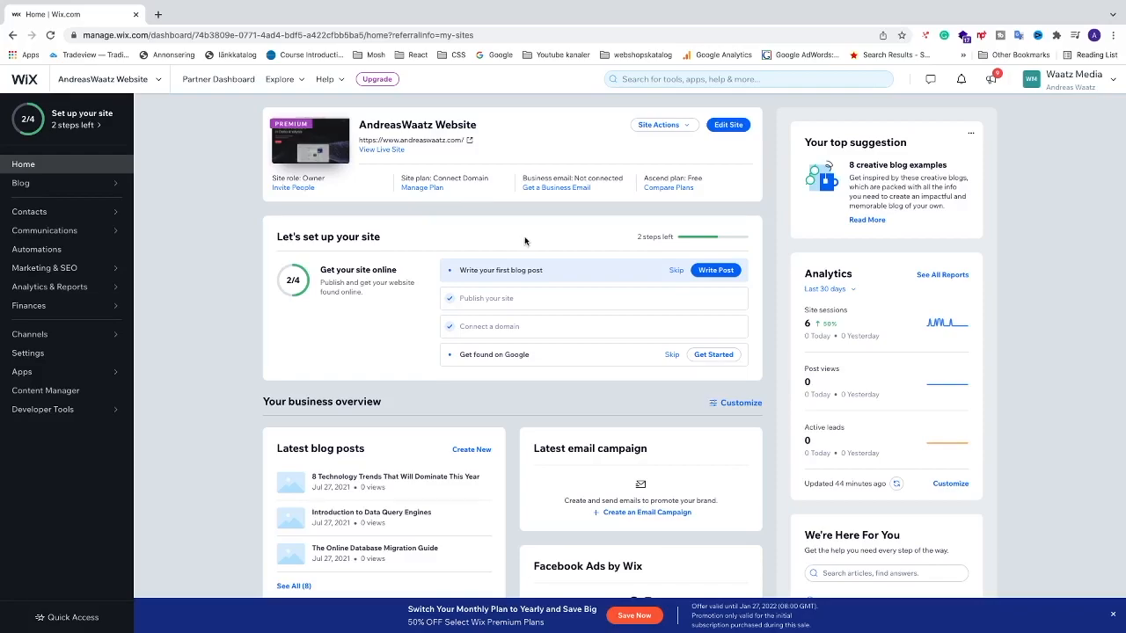
pyautogui.click(46, 267)
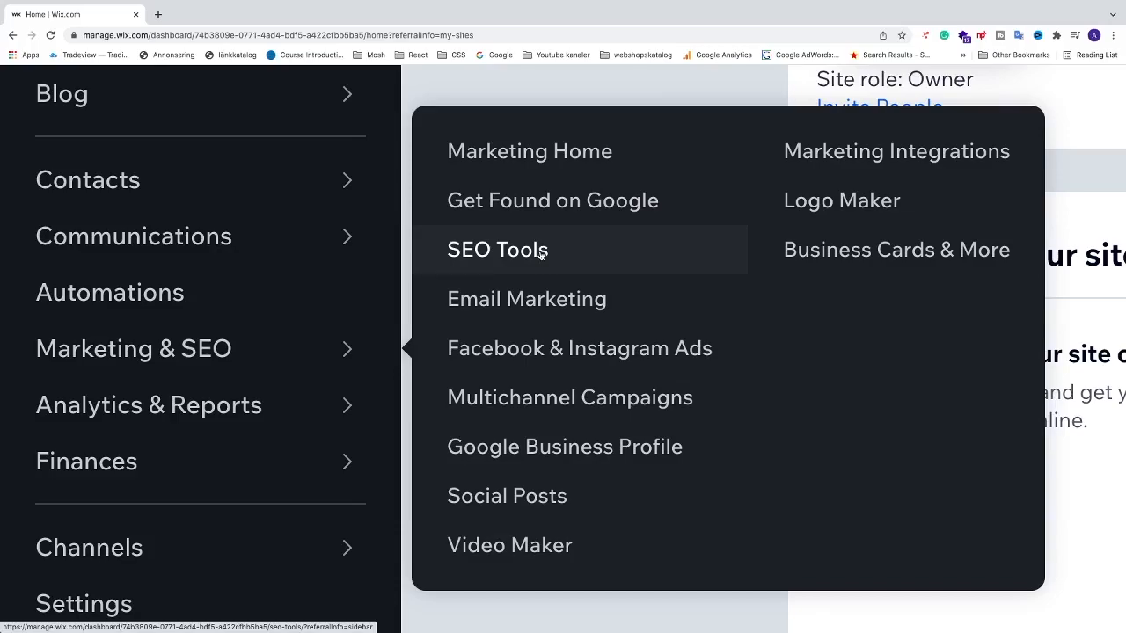
# Go to SEO Tools, which lists SEO Patterns, Site Verification and URL Redirect Manager
pyautogui.click(496, 250)
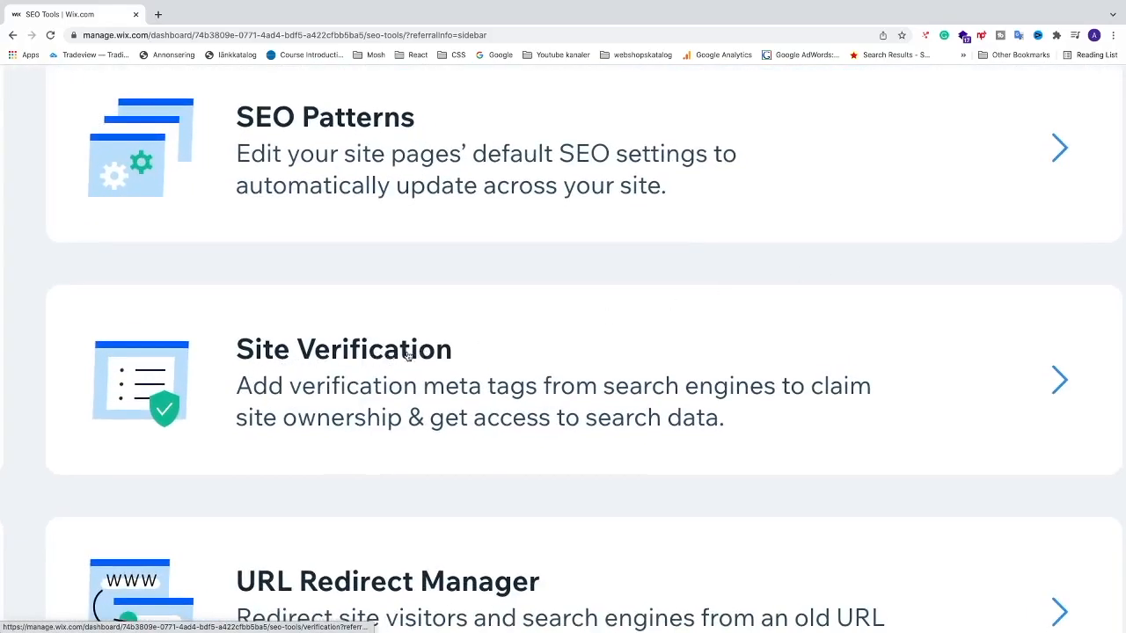
pyautogui.moveTo(457, 392)
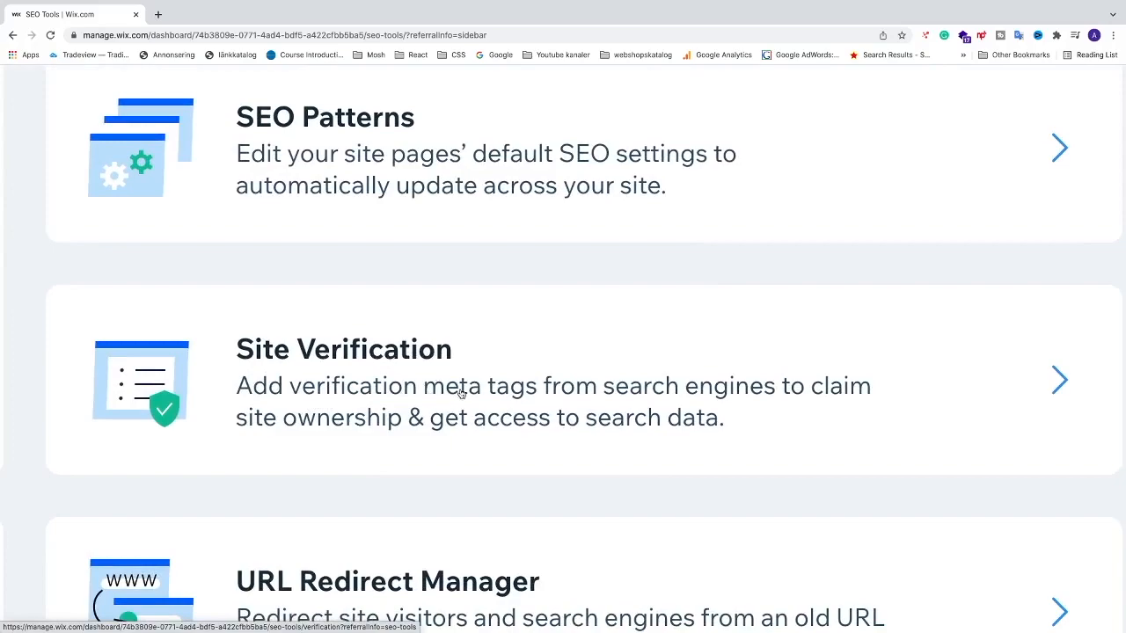
pyautogui.moveTo(843, 387)
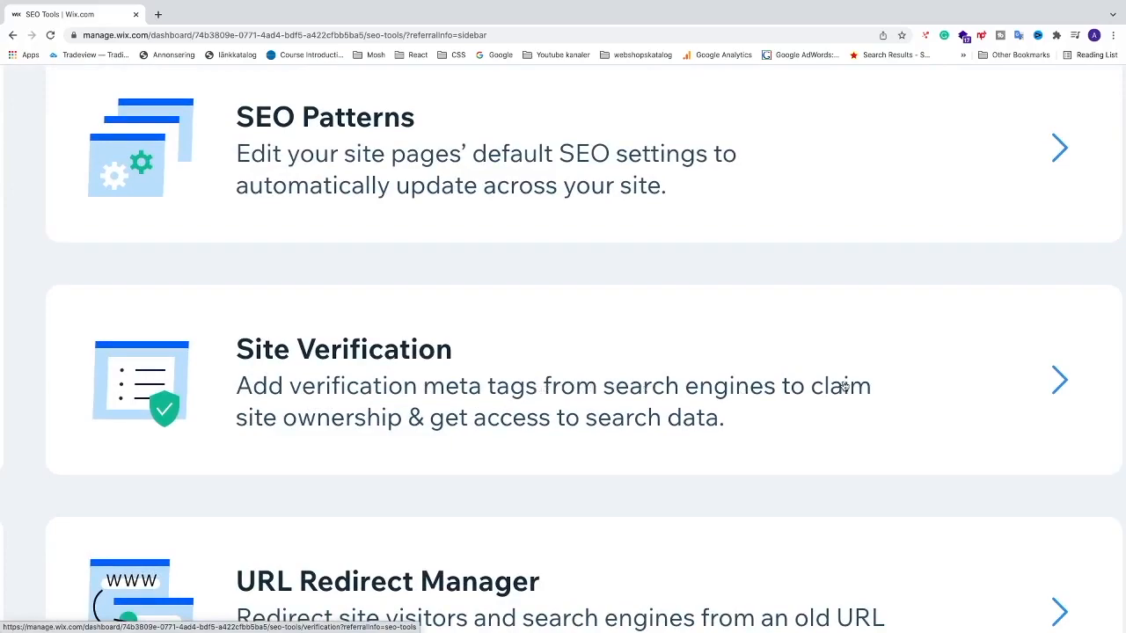
pyautogui.moveTo(492, 438)
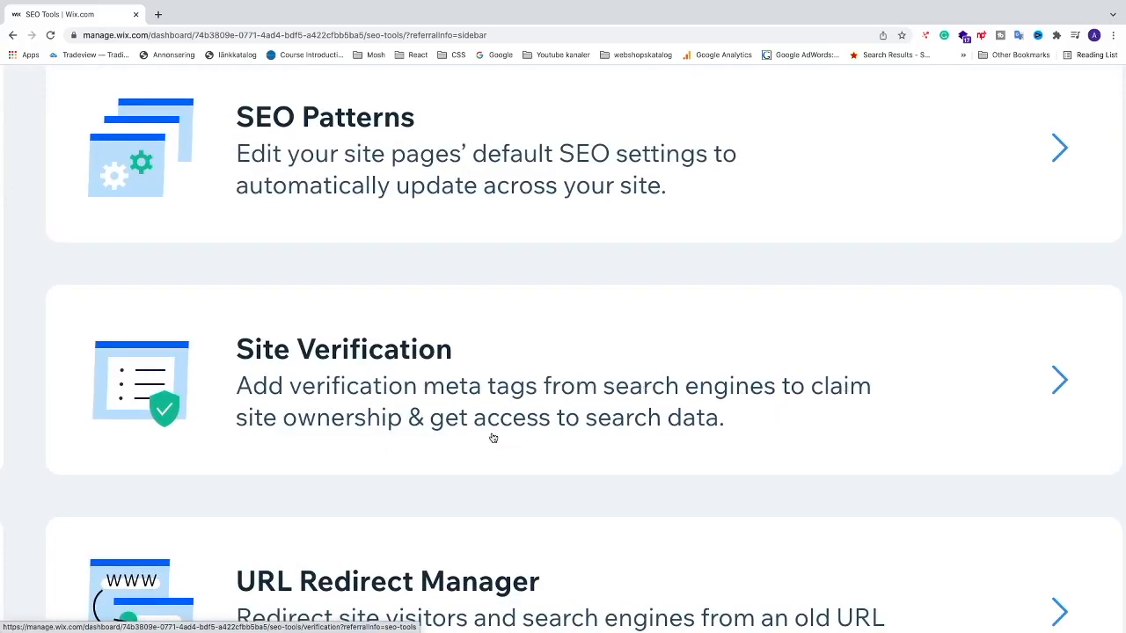
pyautogui.moveTo(678, 417)
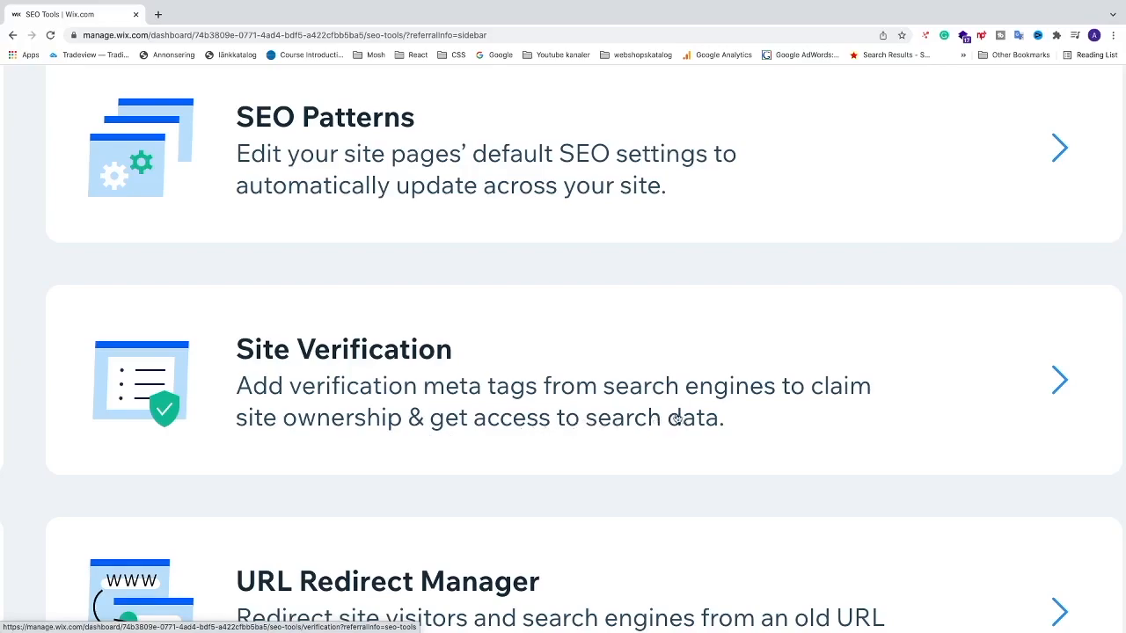
# Enter Site Verification and expand the Google Search Console entry with its empty tag field
pyautogui.click(1059, 380)
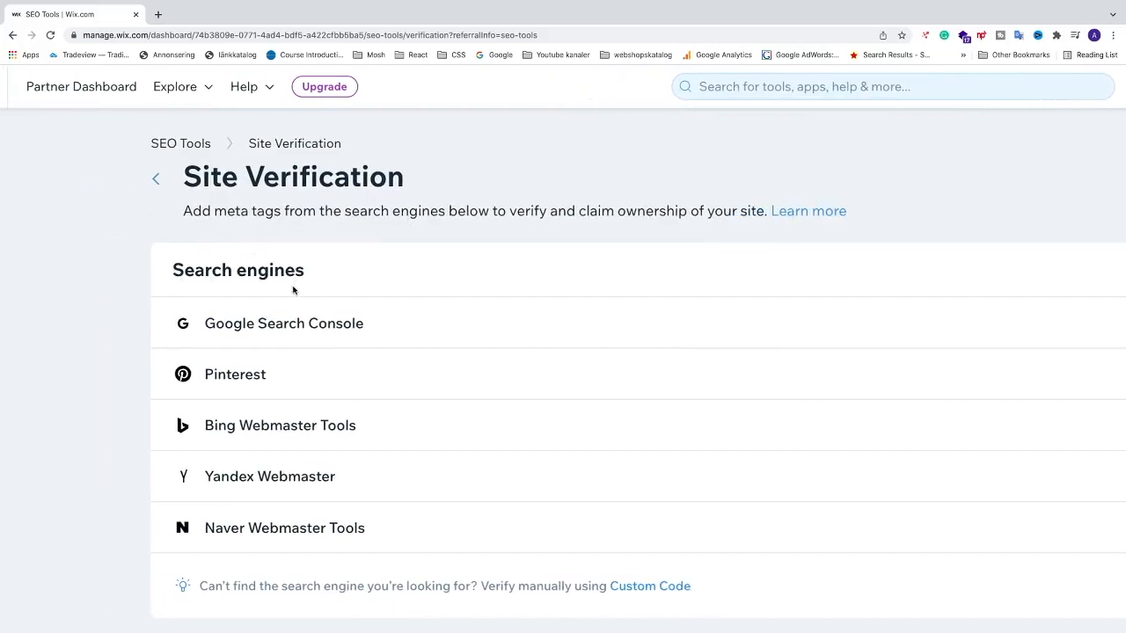
pyautogui.moveTo(284, 324)
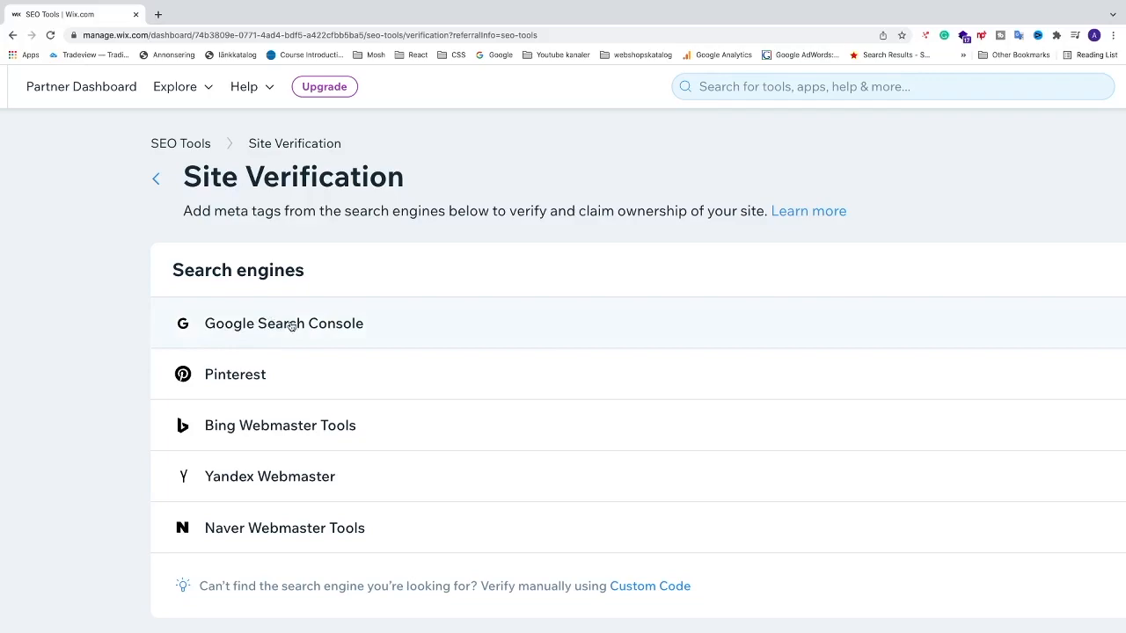
pyautogui.click(283, 324)
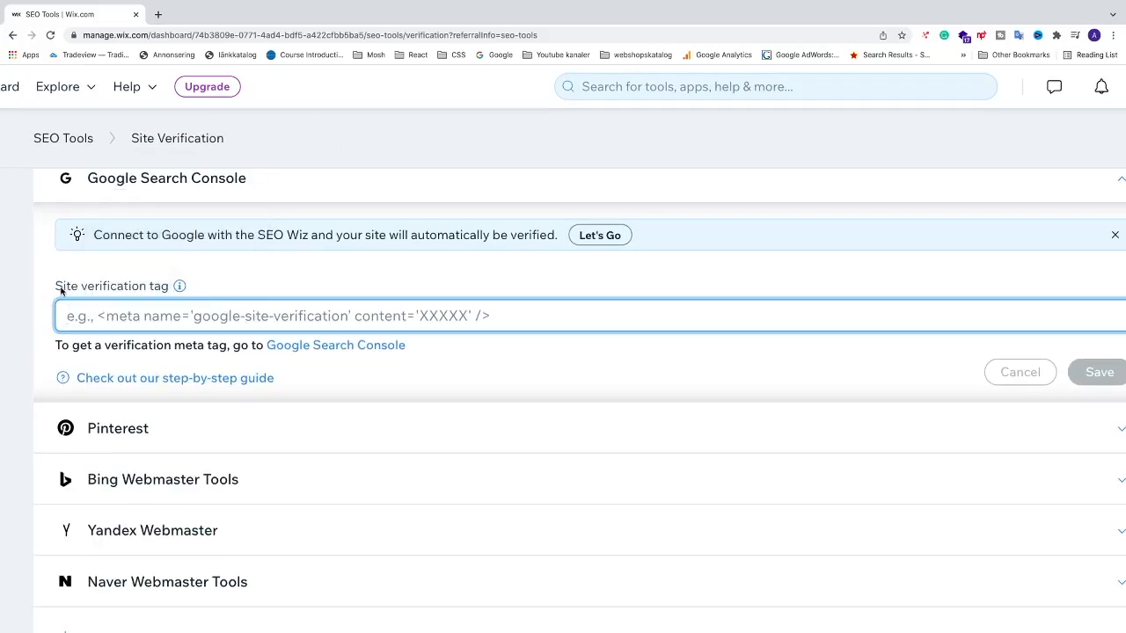
pyautogui.moveTo(126, 295)
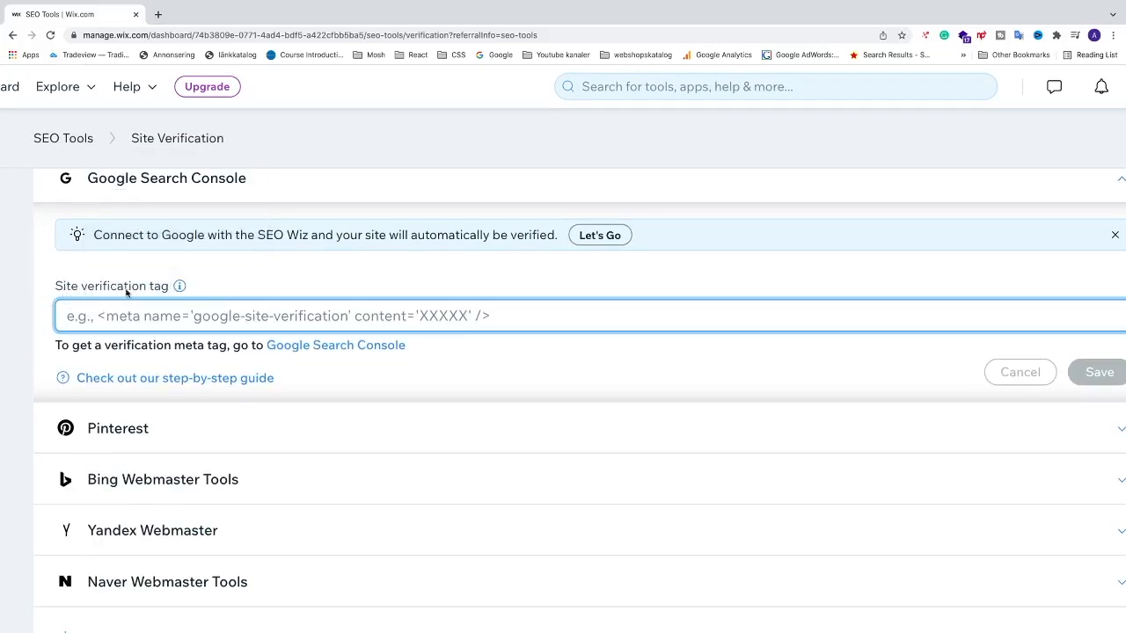
pyautogui.moveTo(179, 285)
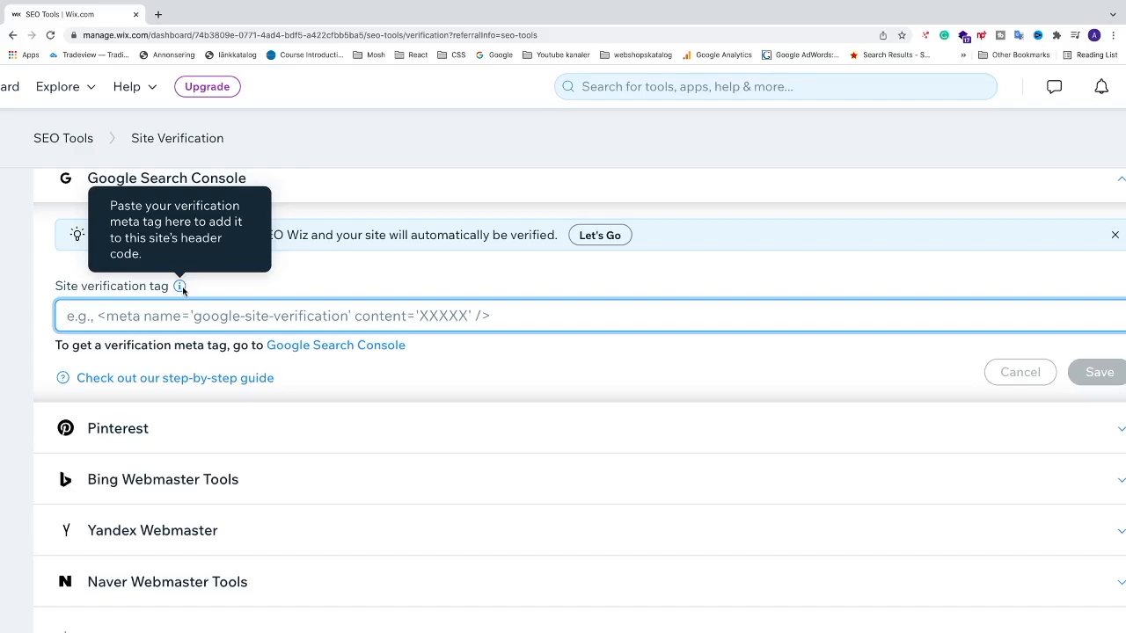
pyautogui.moveTo(144, 323)
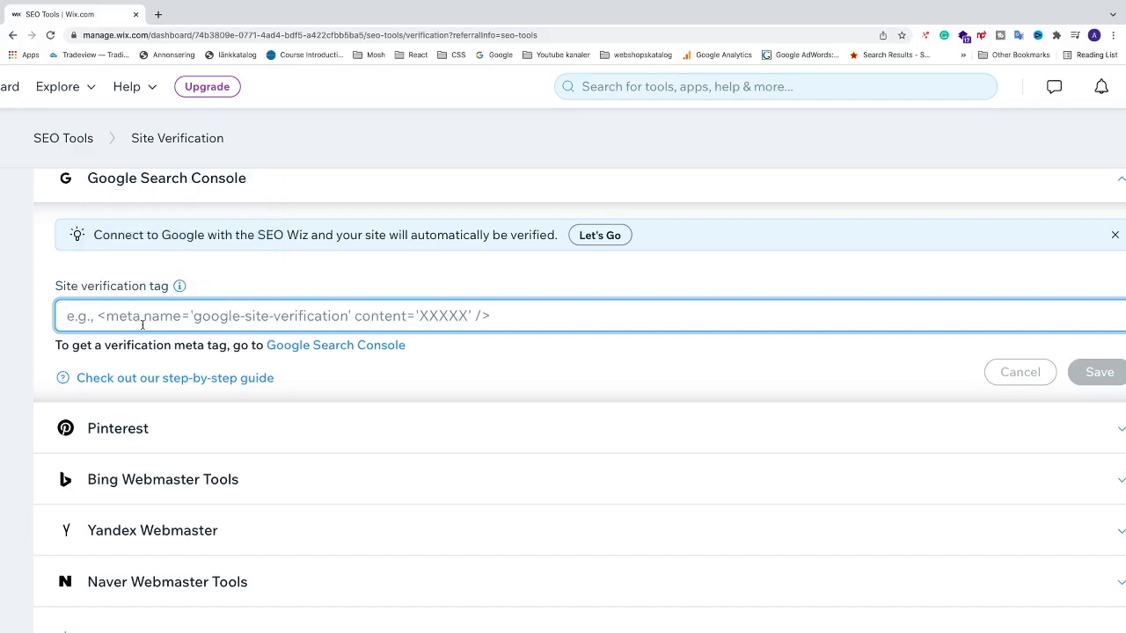
pyautogui.moveTo(274, 345)
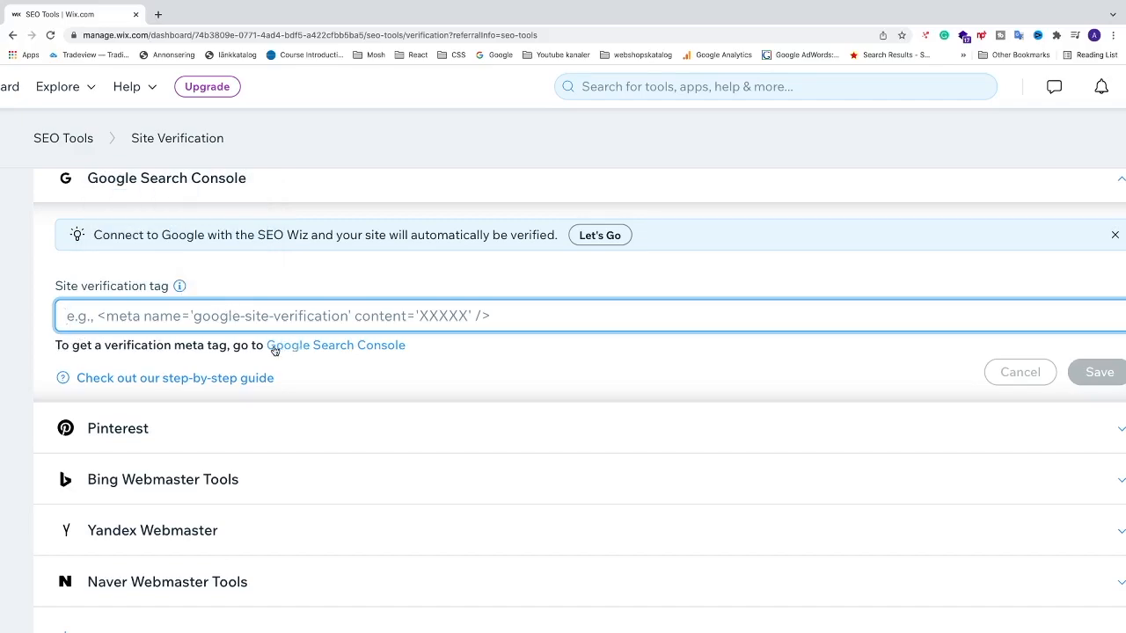
pyautogui.moveTo(343, 348)
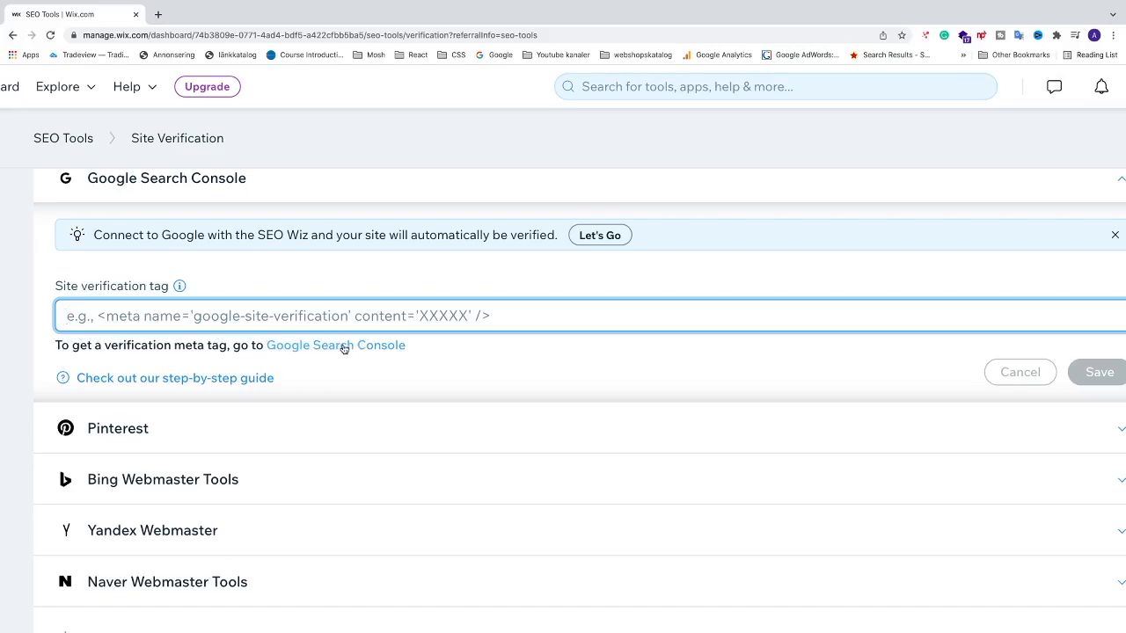
pyautogui.click(336, 345)
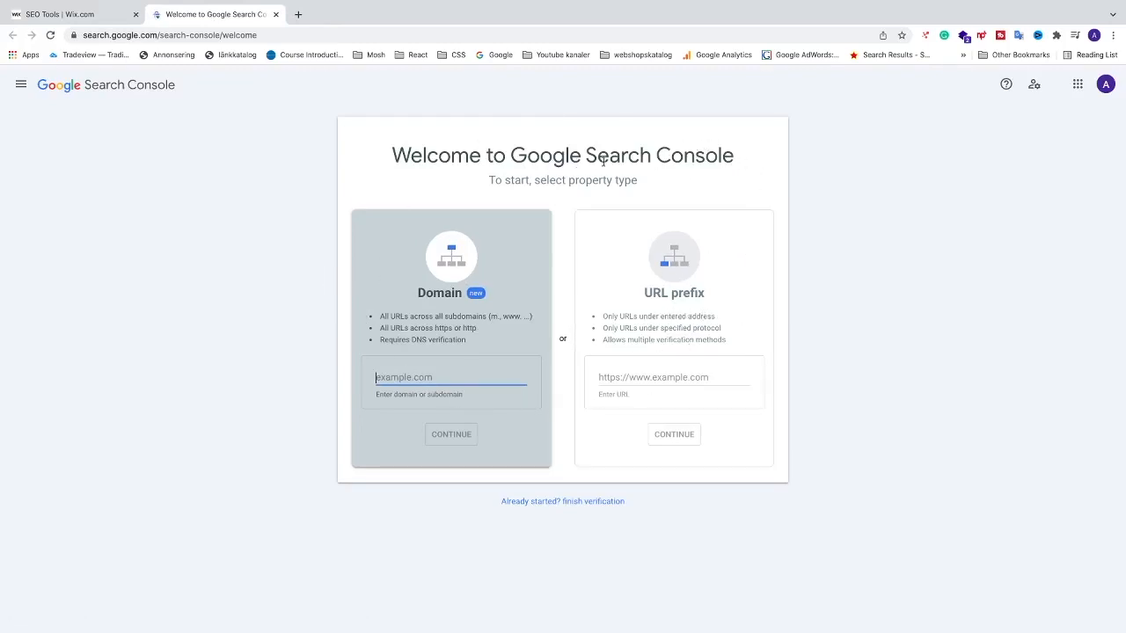
pyautogui.moveTo(581, 231)
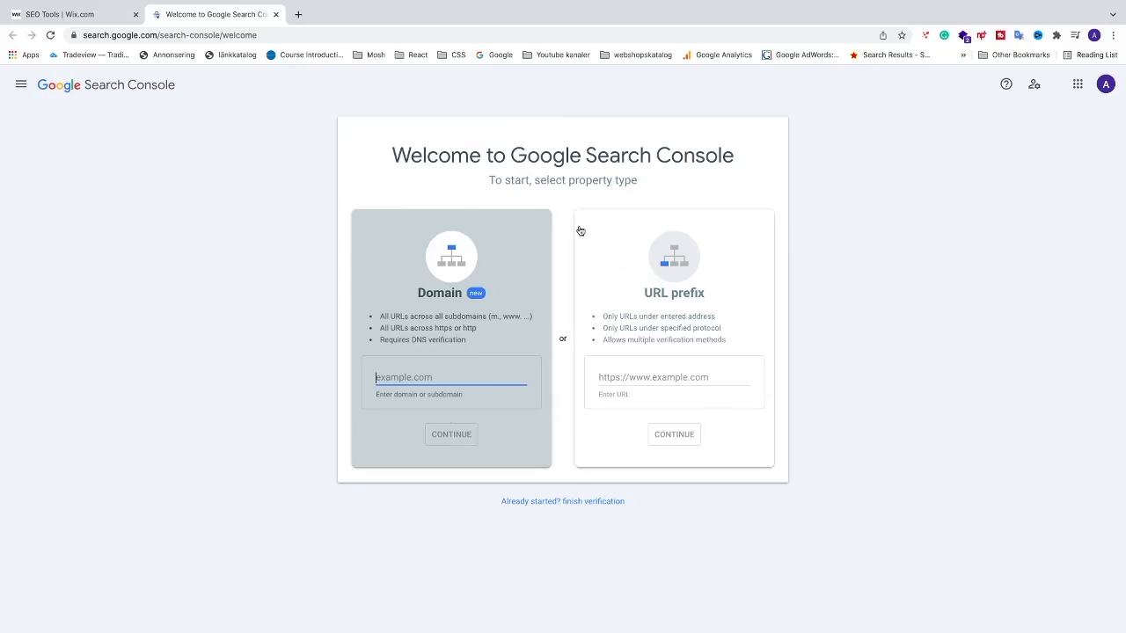
pyautogui.moveTo(718, 315)
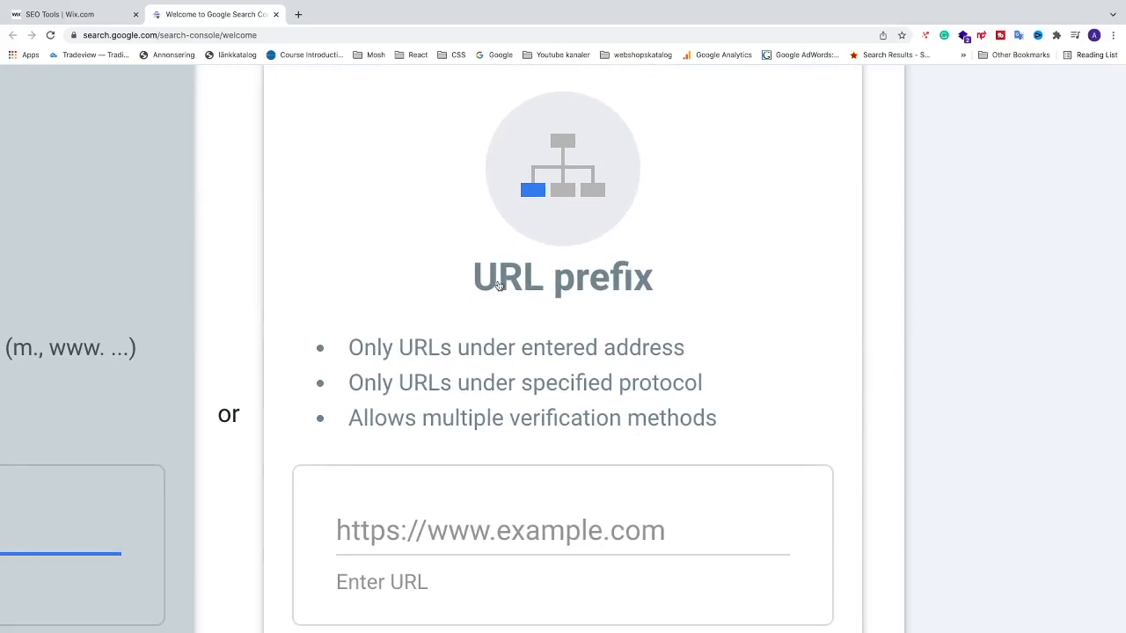
pyautogui.scroll(-3)
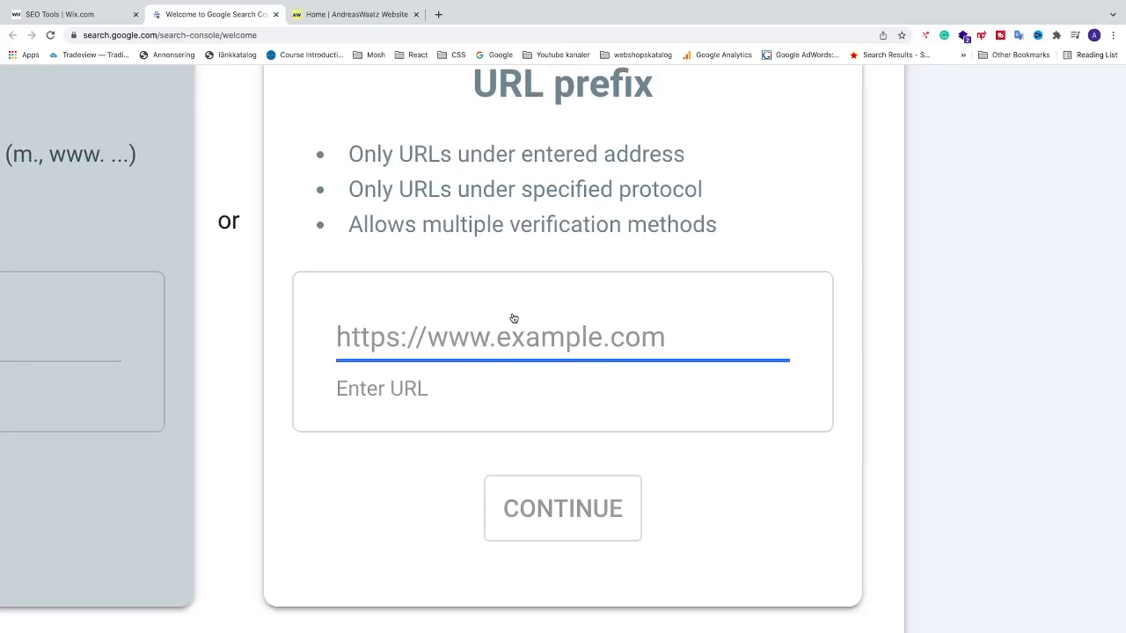
pyautogui.click(352, 14)
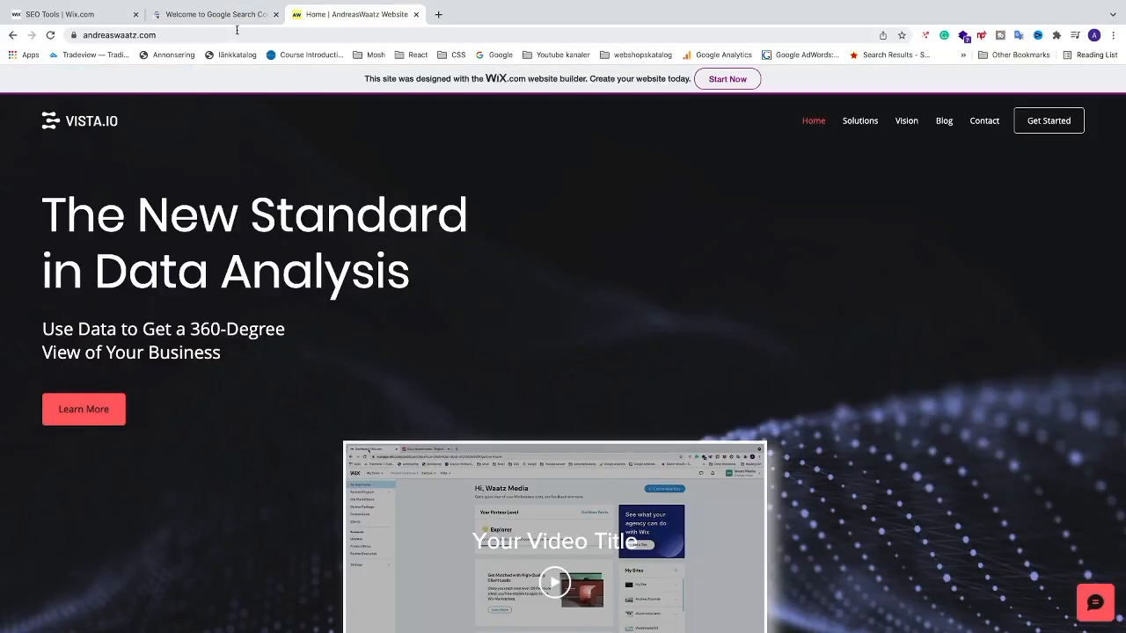
pyautogui.rightClick(114, 35)
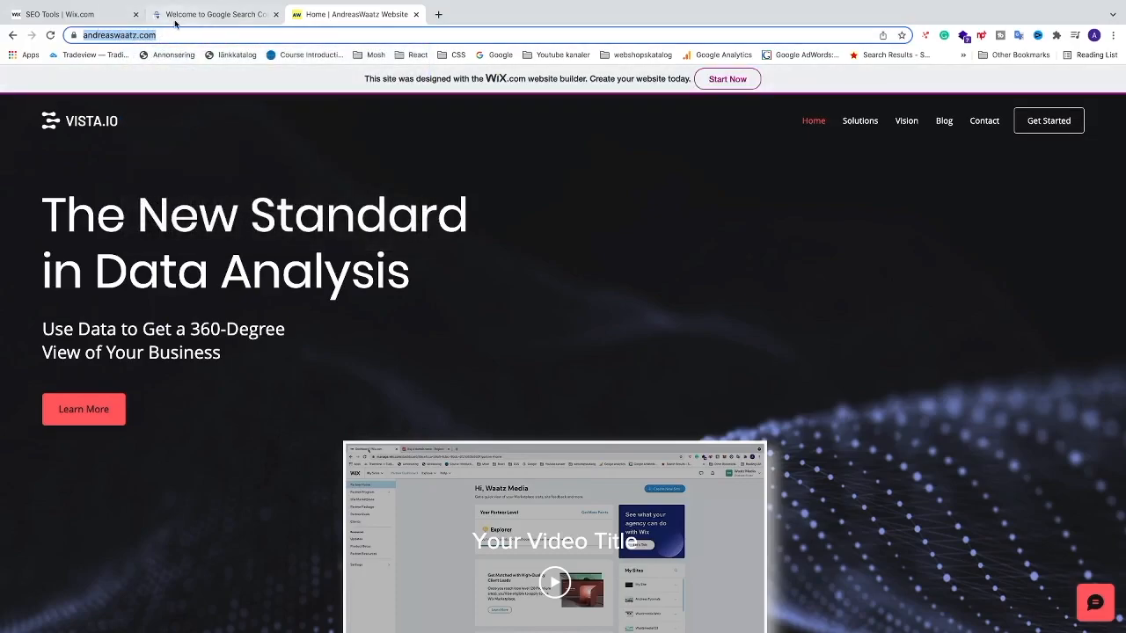
pyautogui.click(215, 14)
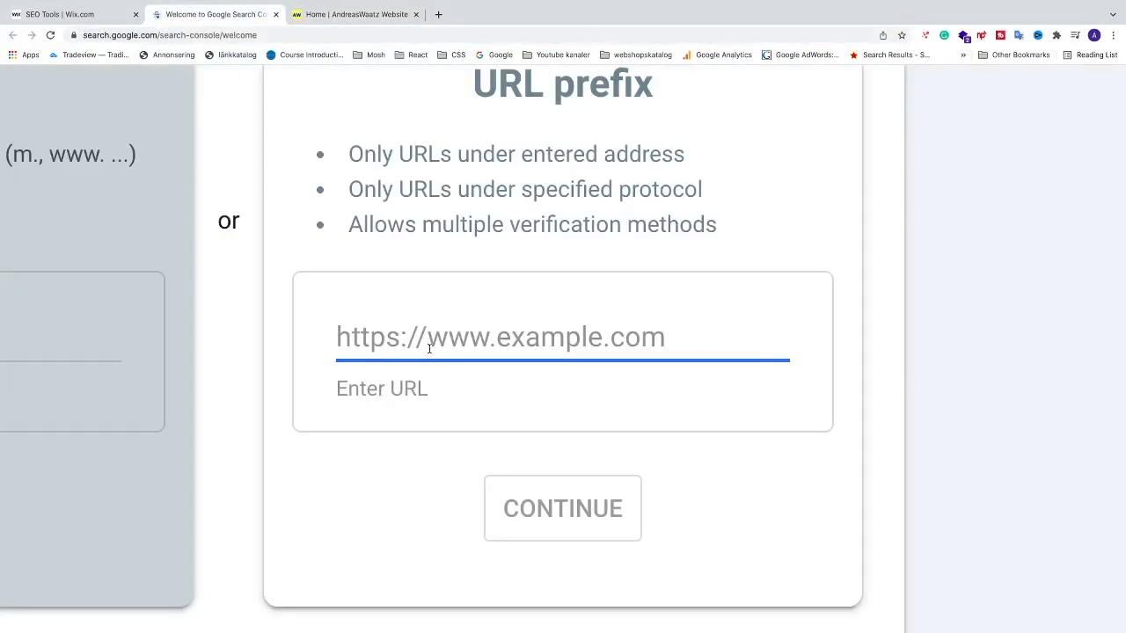
pyautogui.write('https://www.andreaswaatz.com/')
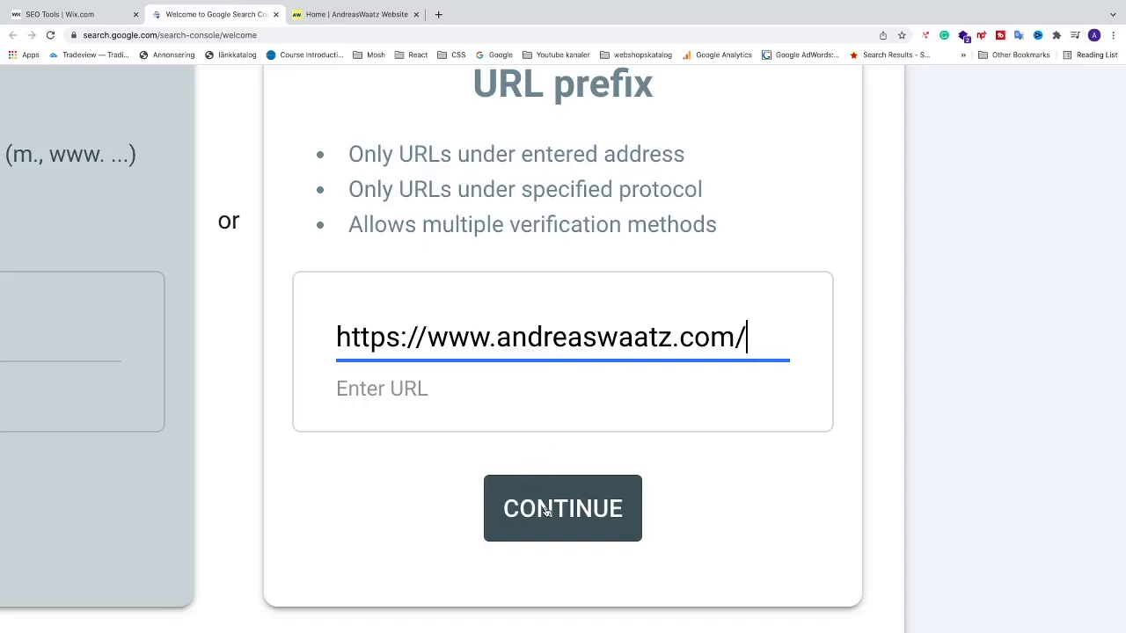
pyautogui.click(563, 509)
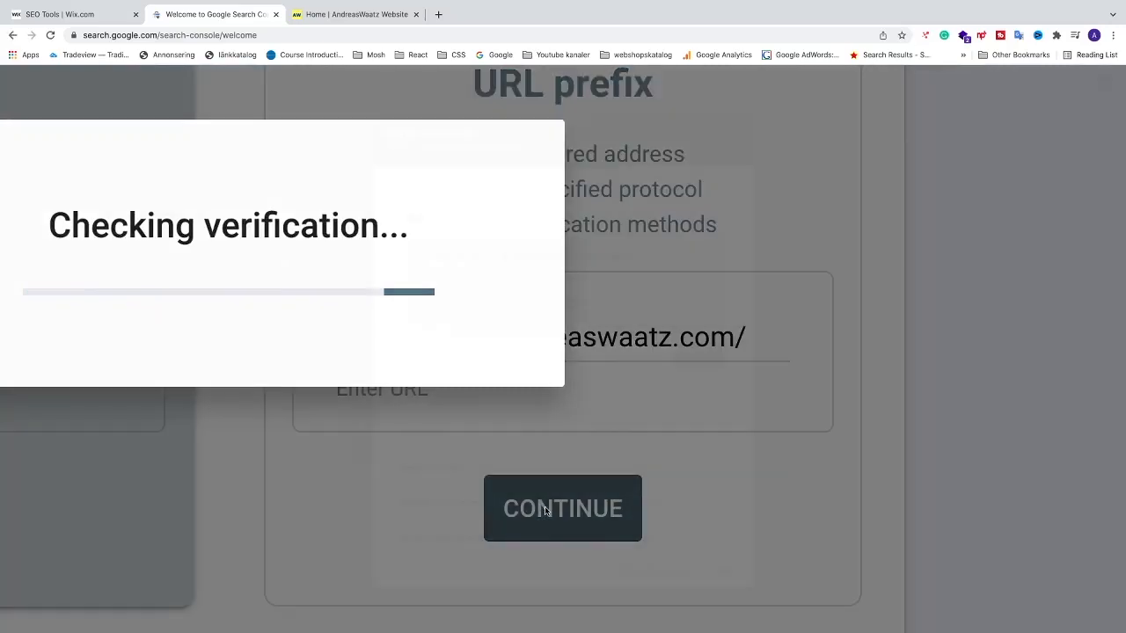
# Expand the HTML tag method under Other verification methods and copy its meta tag
pyautogui.click(563, 508)
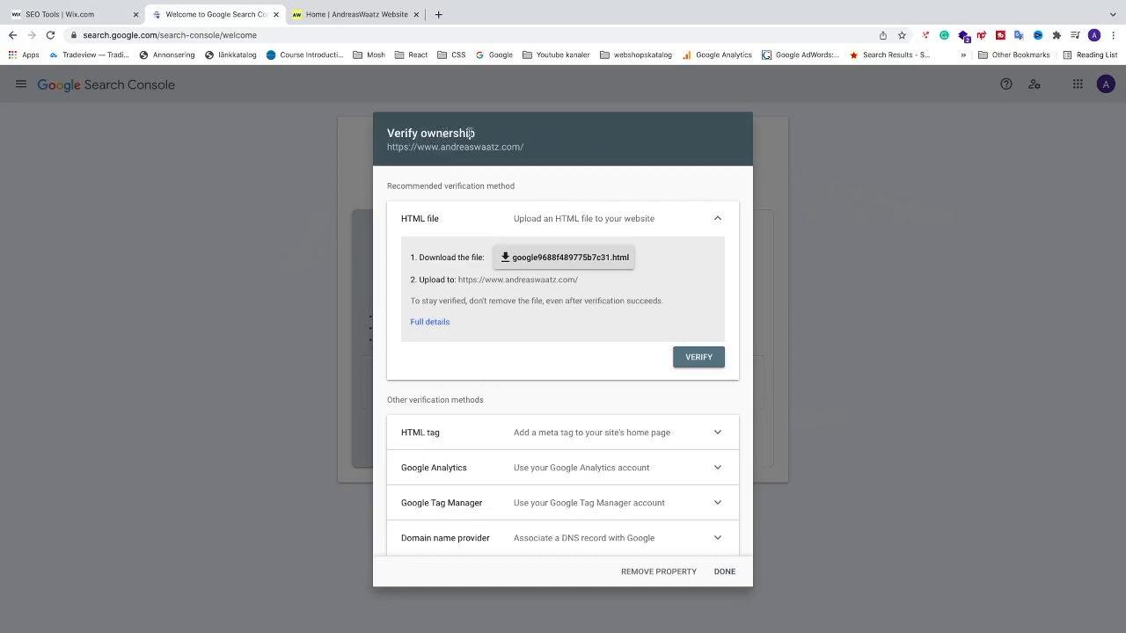
pyautogui.moveTo(426, 398)
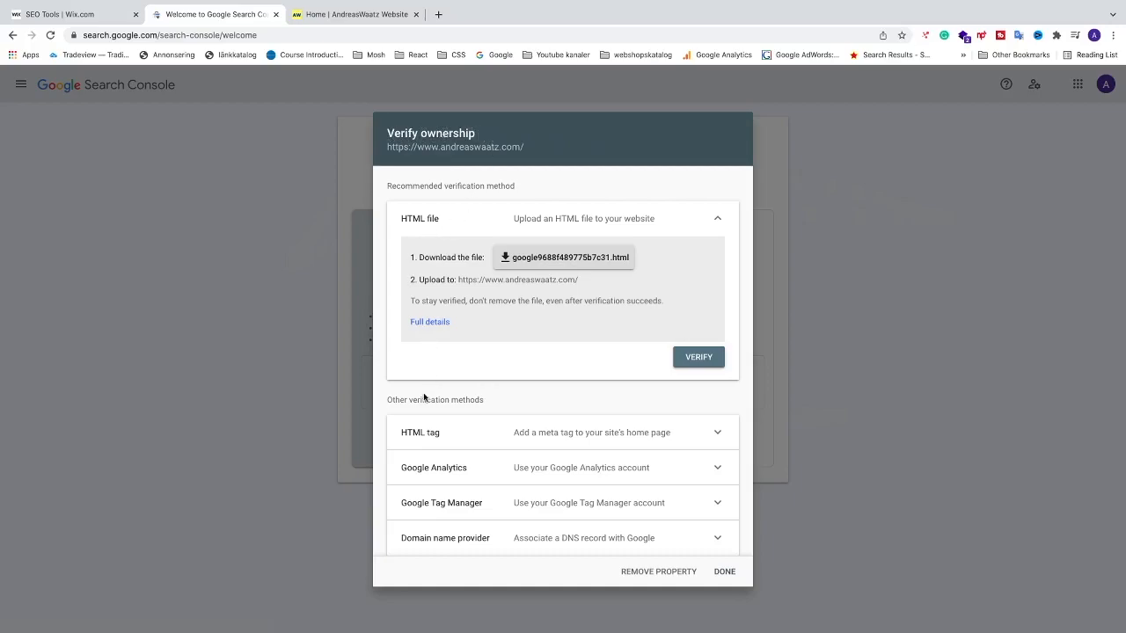
pyautogui.moveTo(715, 436)
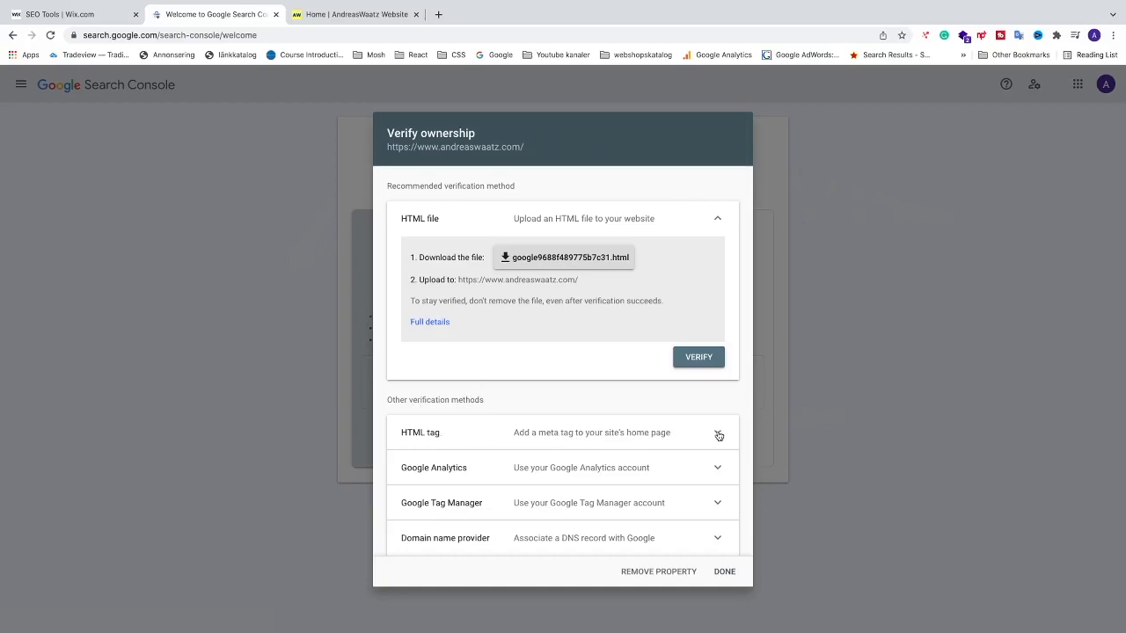
pyautogui.click(718, 433)
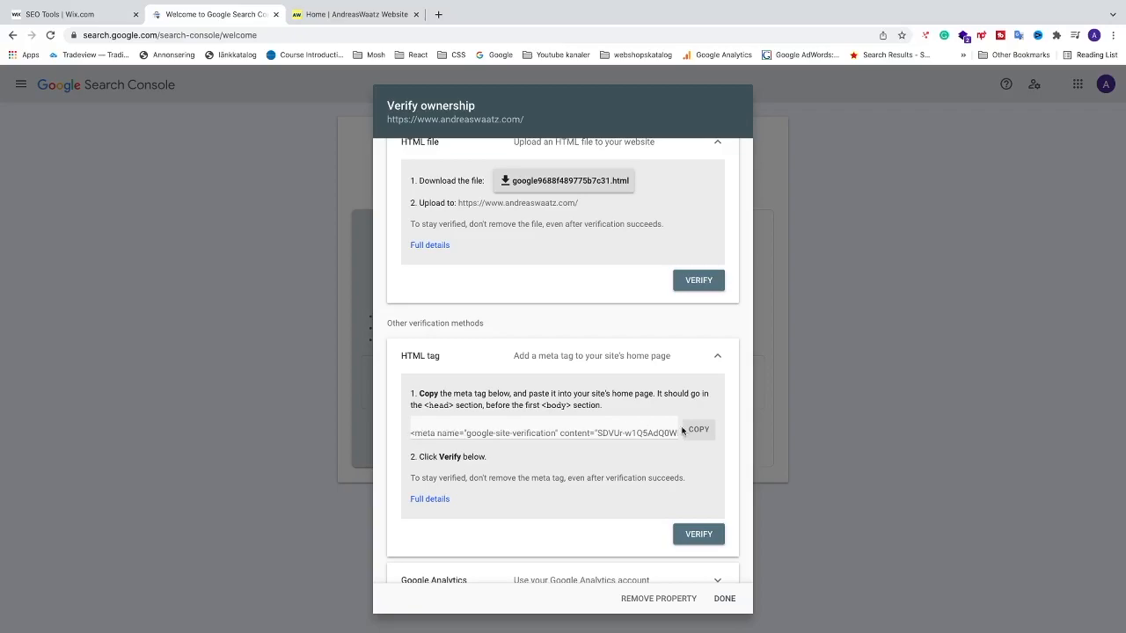
pyautogui.click(700, 430)
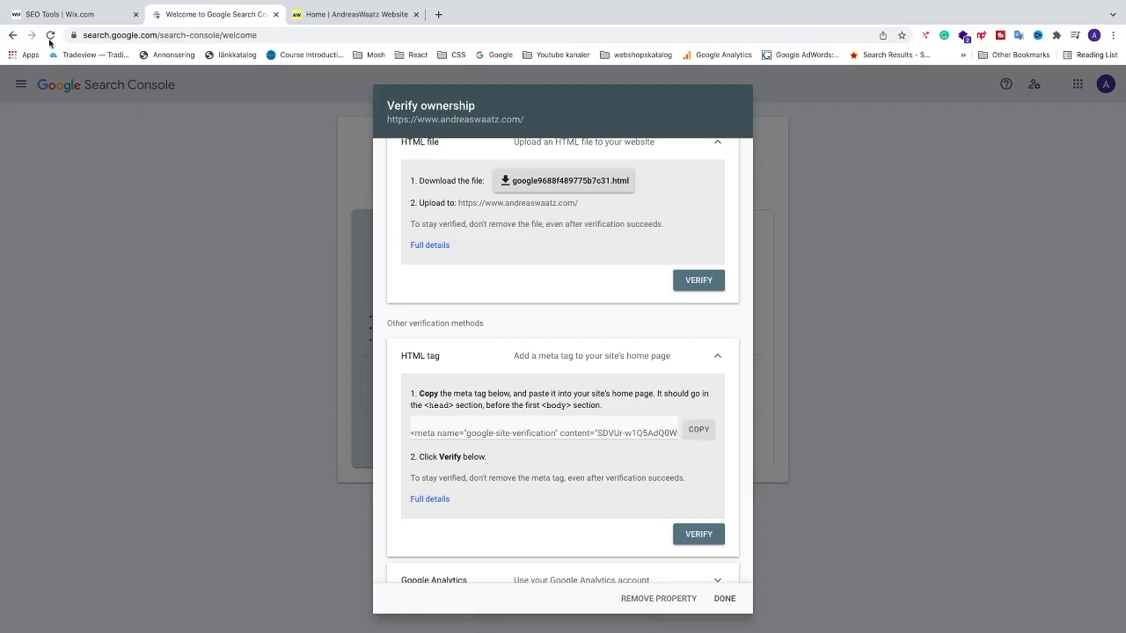
# Paste the google-site-verification meta tag into the Wix Google Search Console field and save it
pyautogui.click(67, 14)
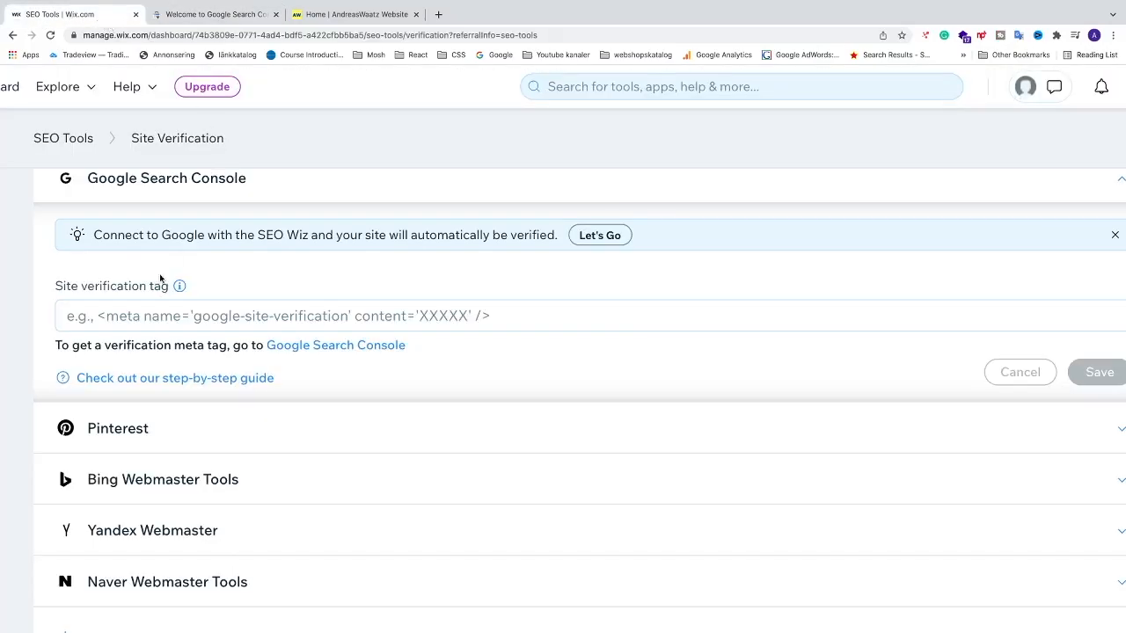
pyautogui.write('<meta name="google-site-verification" content="SDVUr-w1Q5AdQ0WE5kmjdjmv-oeP4fi7AxGLYvS1CvE" />')
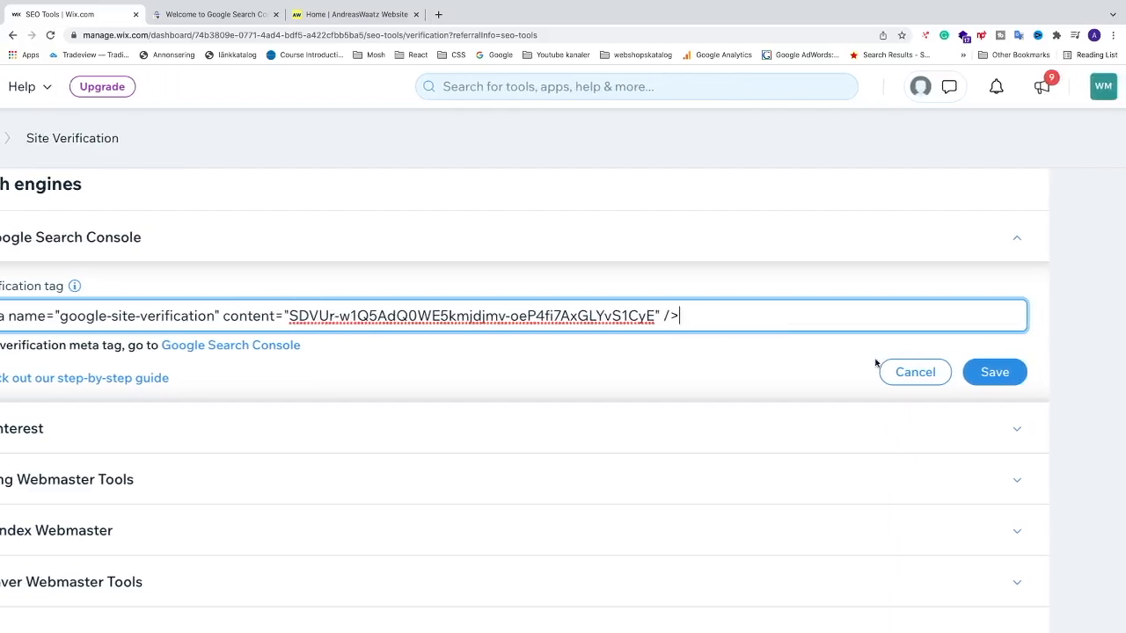
pyautogui.click(994, 372)
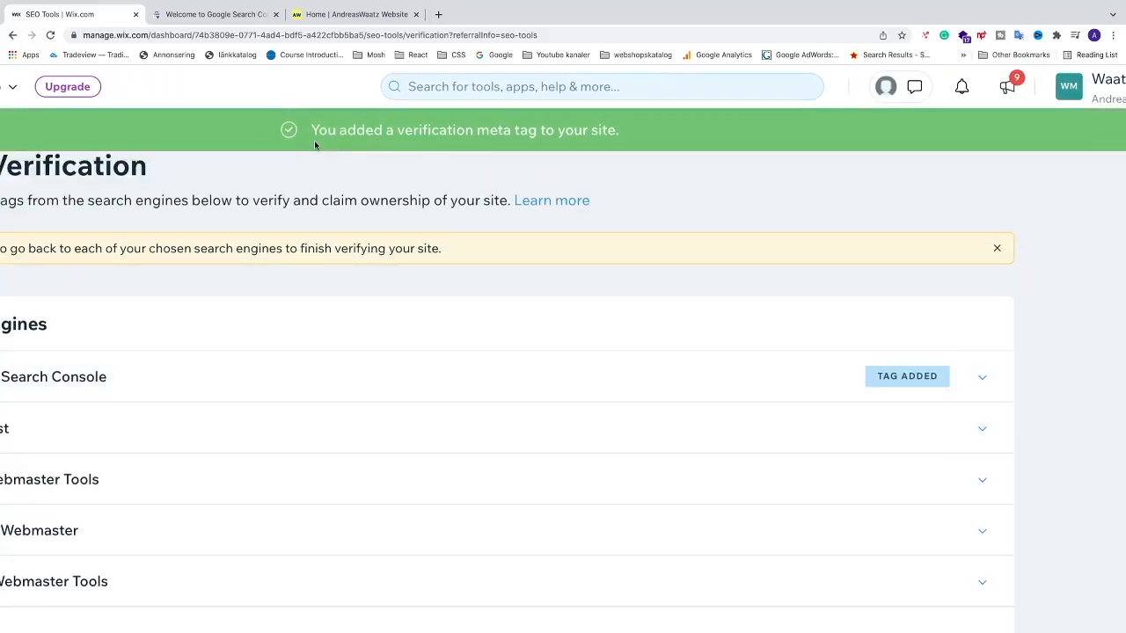
pyautogui.moveTo(577, 133)
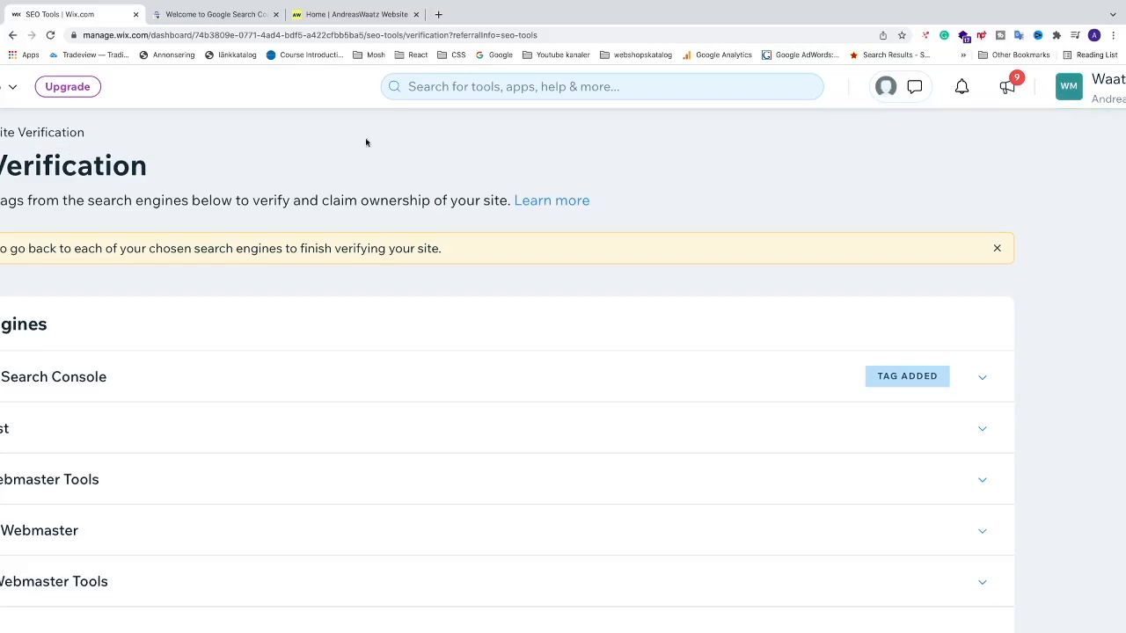
# Back in Search Console, verify ownership using the HTML tag method
pyautogui.click(215, 14)
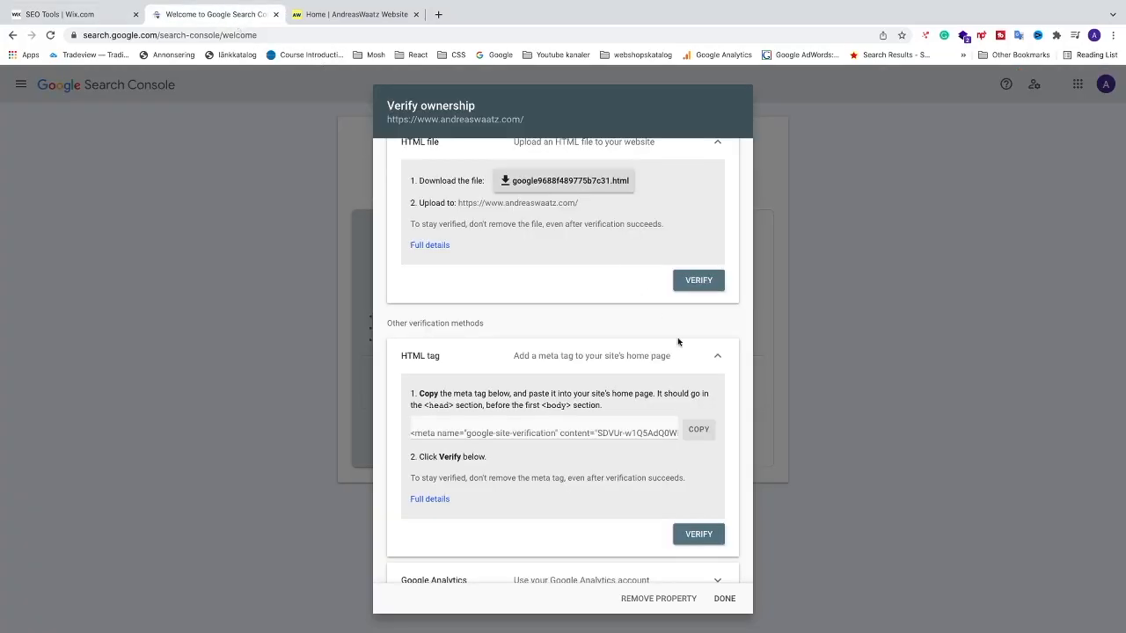
pyautogui.moveTo(431, 362)
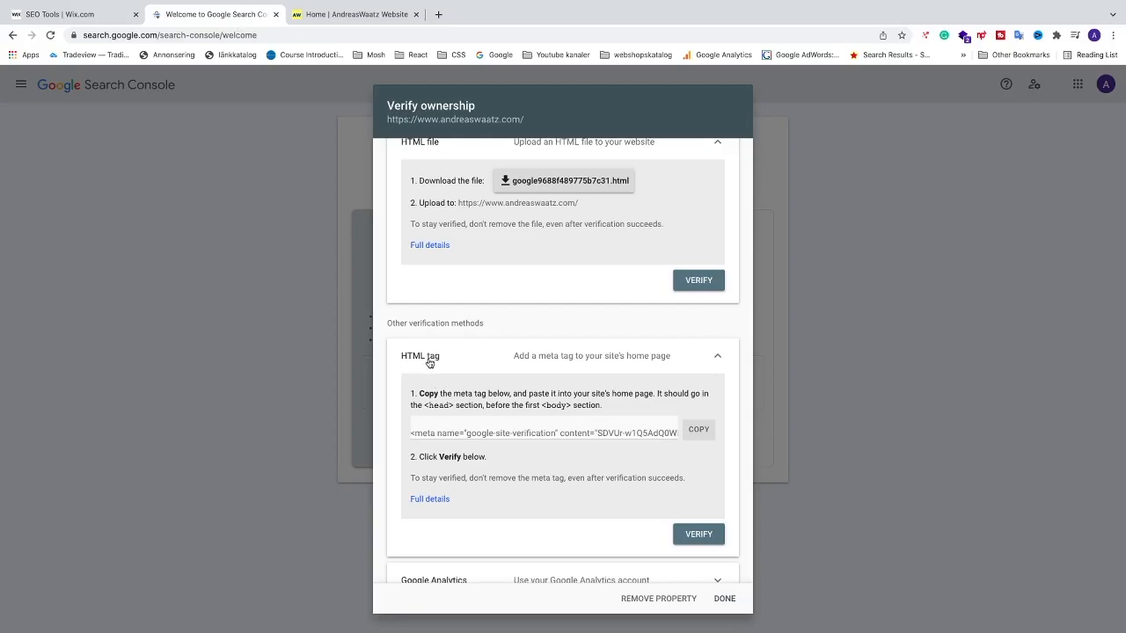
pyautogui.moveTo(710, 535)
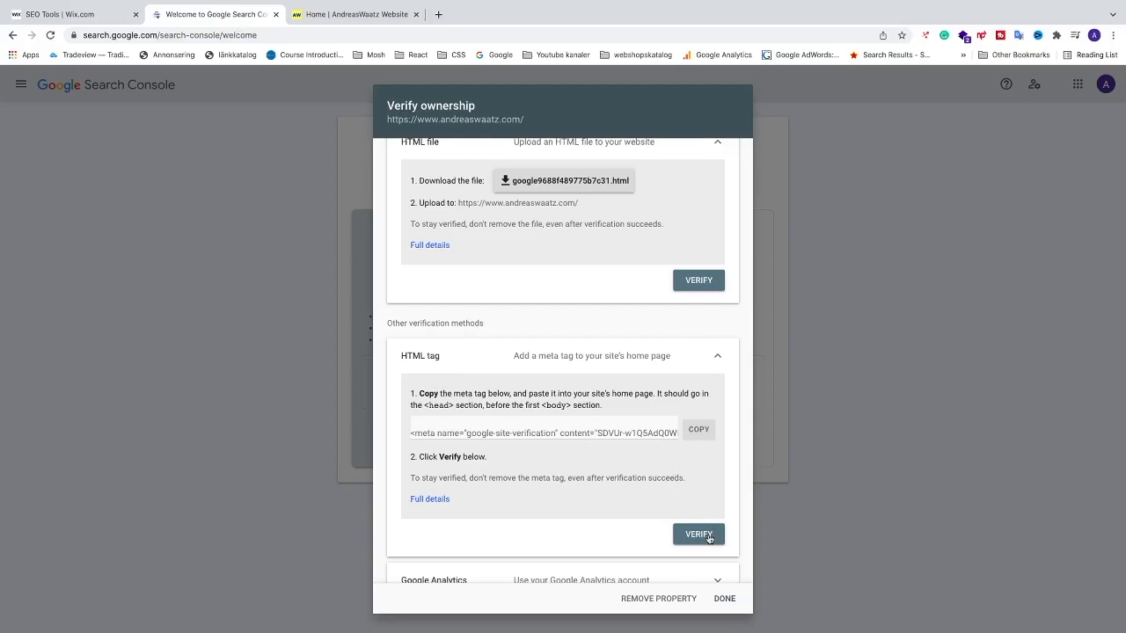
pyautogui.scroll(-3)
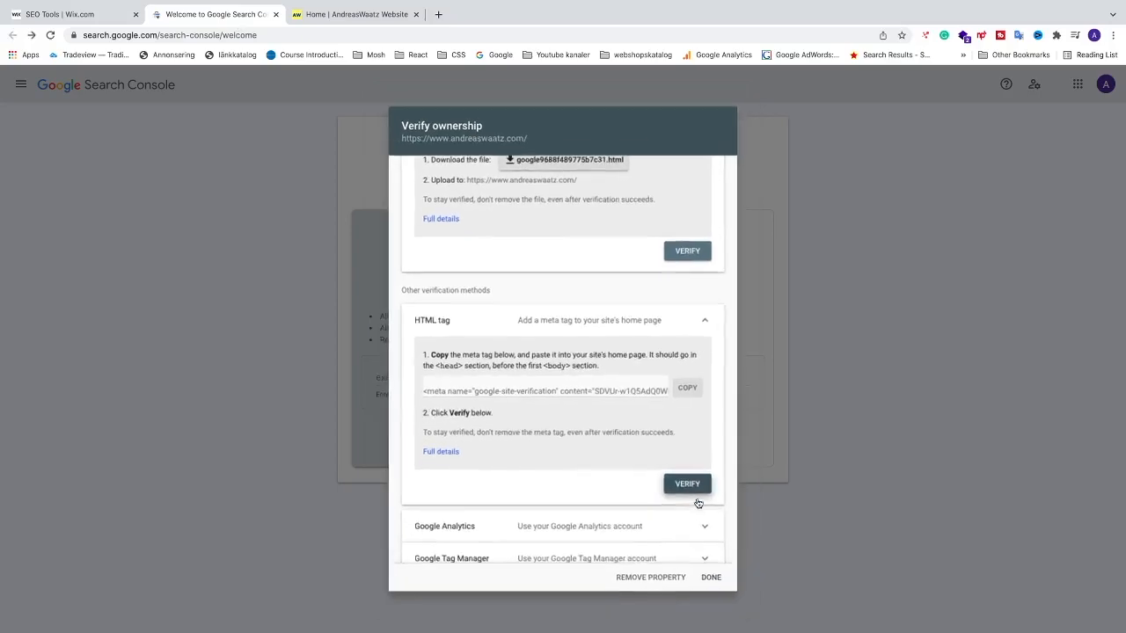
pyautogui.click(687, 484)
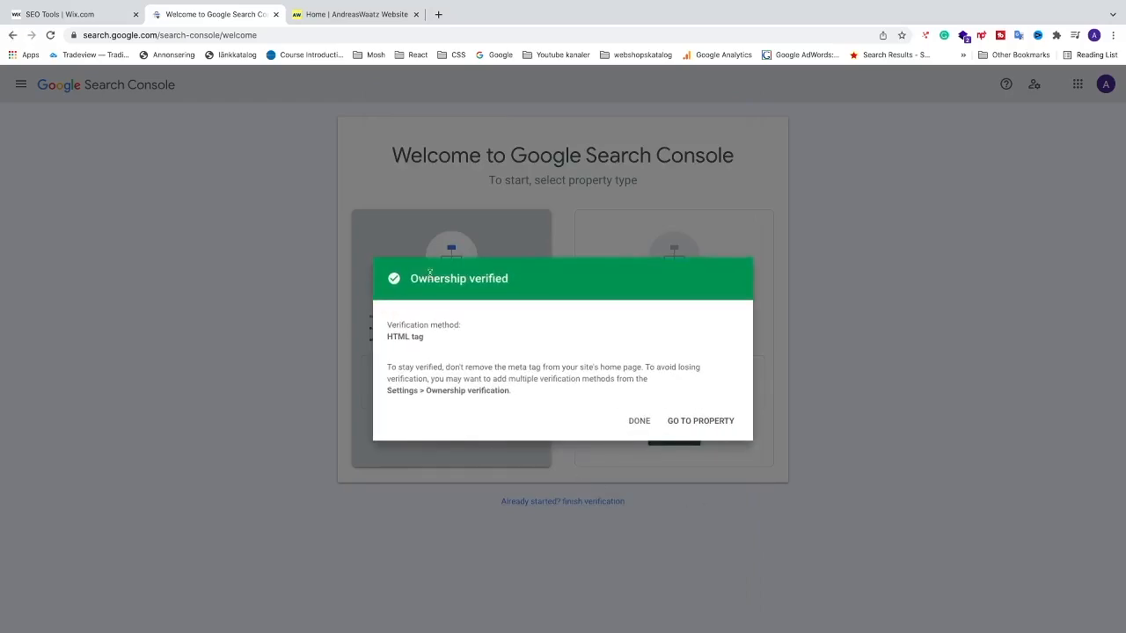
pyautogui.moveTo(542, 285)
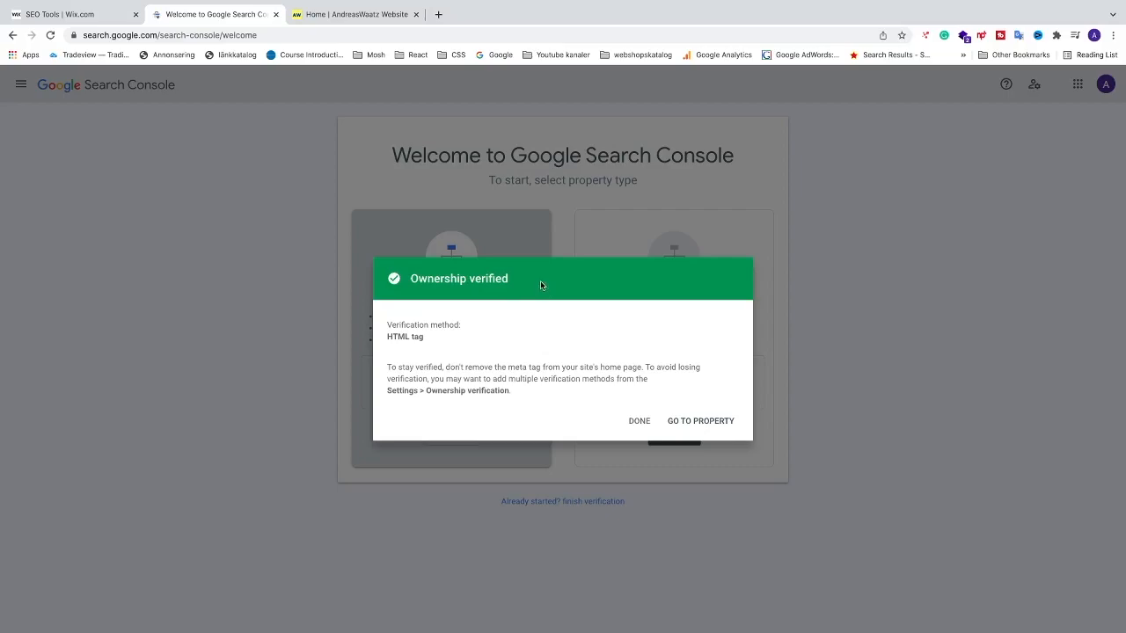
pyautogui.moveTo(689, 430)
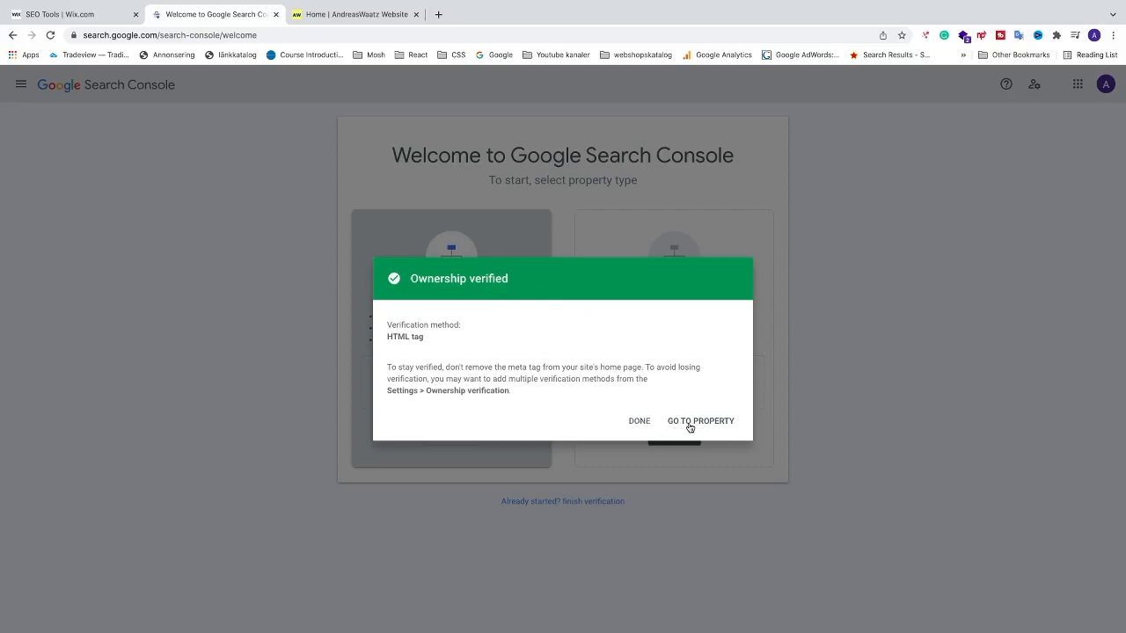
# Go to the verified andreaswaatz.com property's Overview page
pyautogui.click(701, 420)
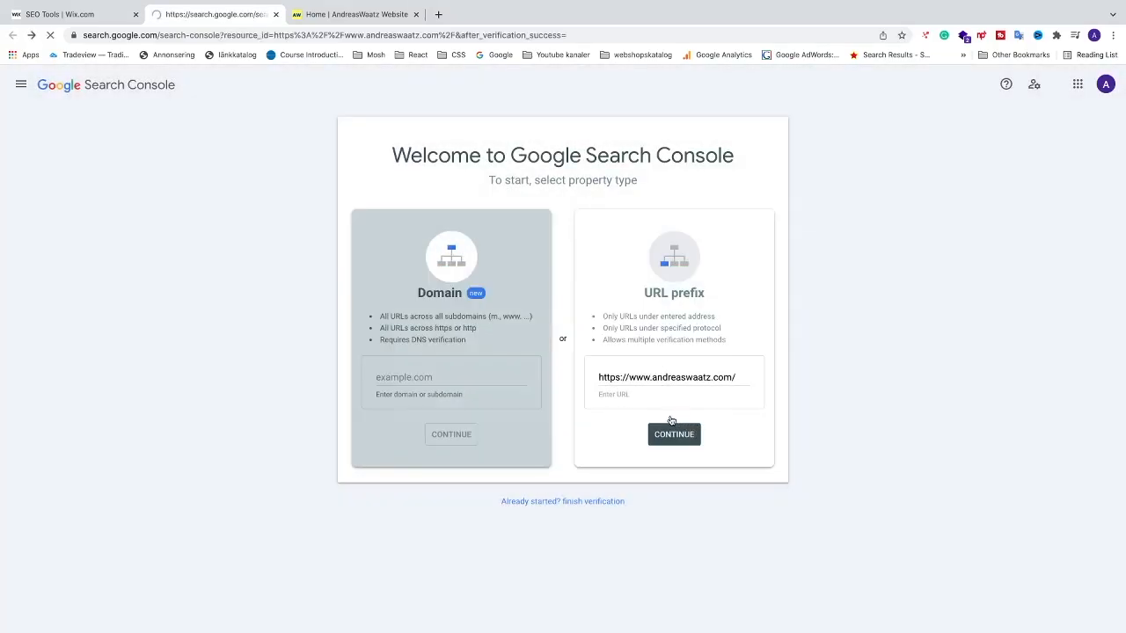
pyautogui.click(673, 433)
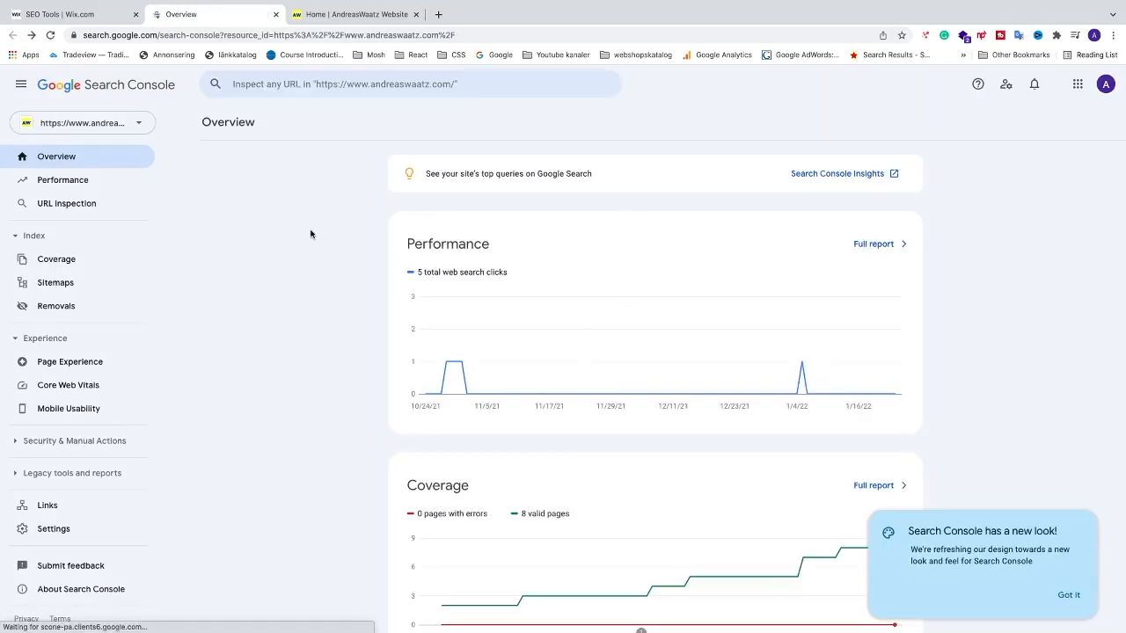
pyautogui.moveTo(347, 358)
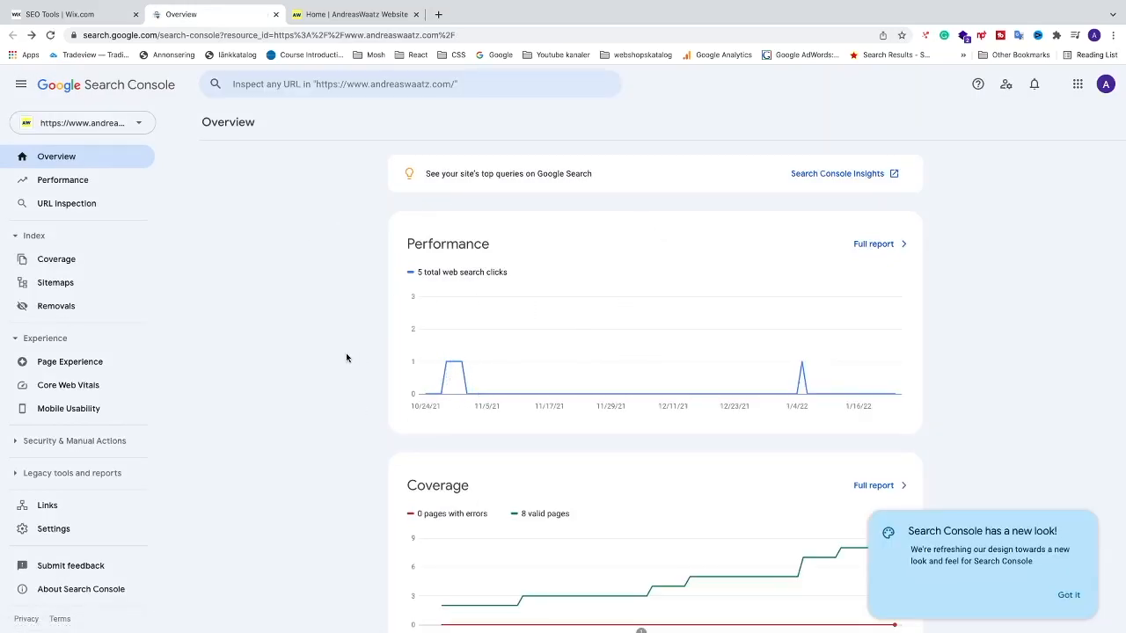